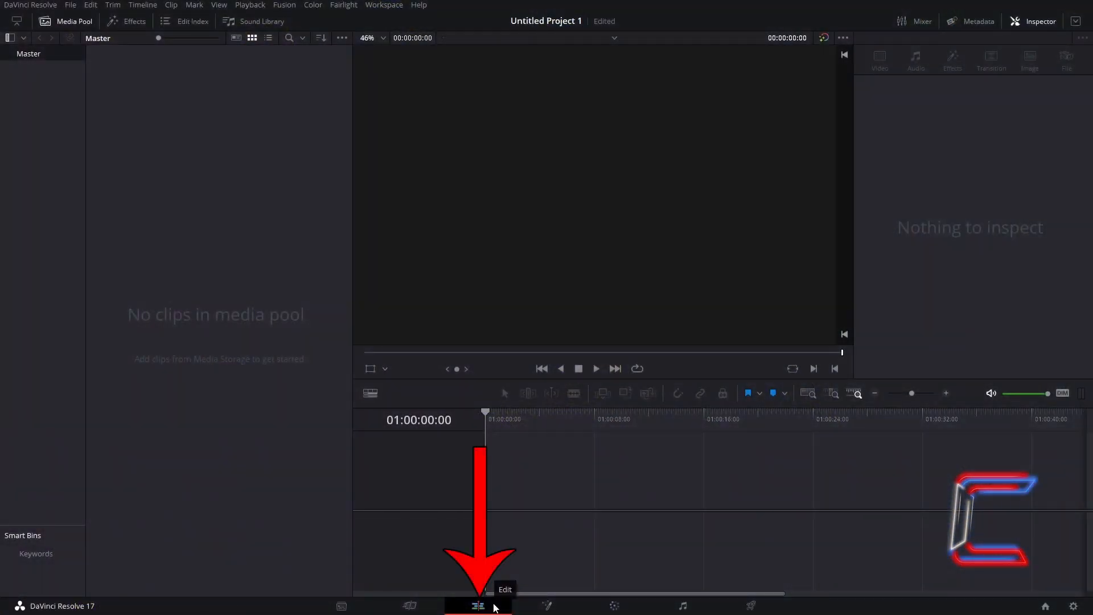
# Import the Purple Bubbles clip, place it on the timeline and open it in the Fusion page
pyautogui.press('ctrl+i')
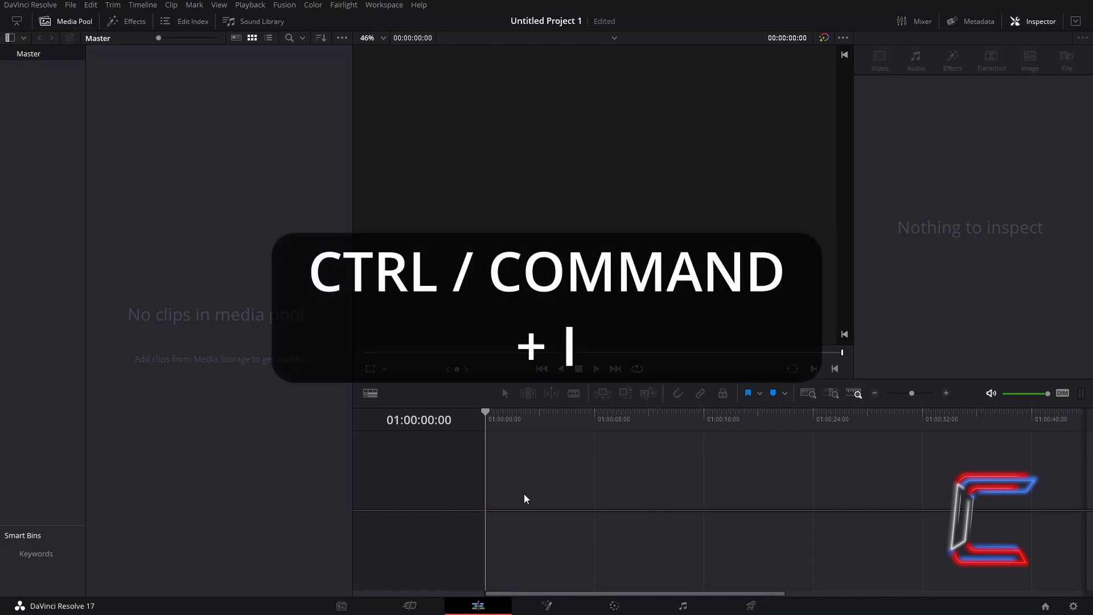
pyautogui.moveTo(554, 487)
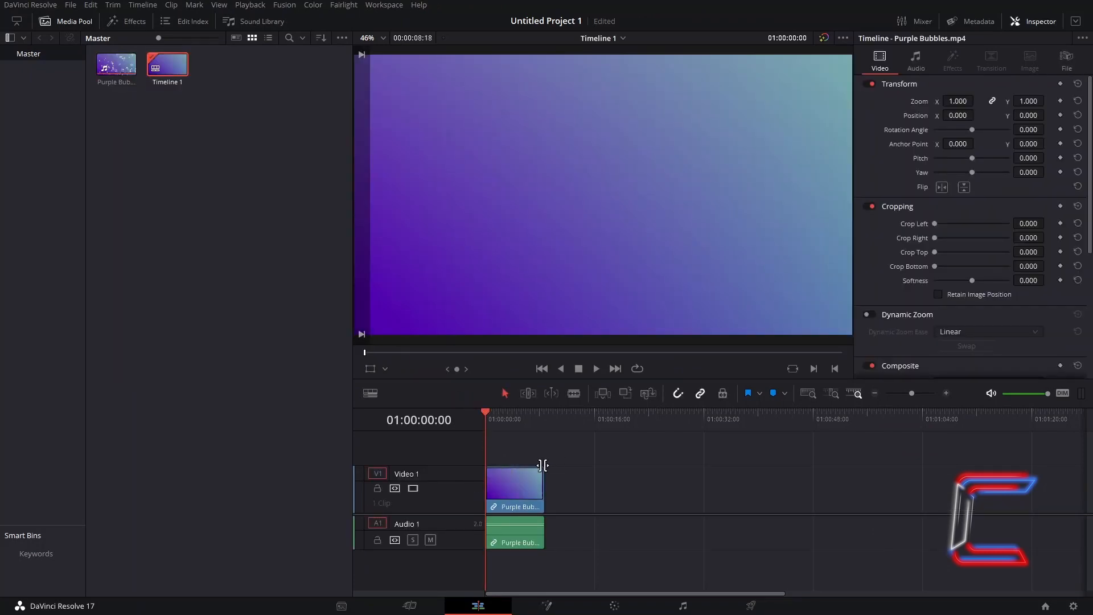
pyautogui.rightClick(514, 485)
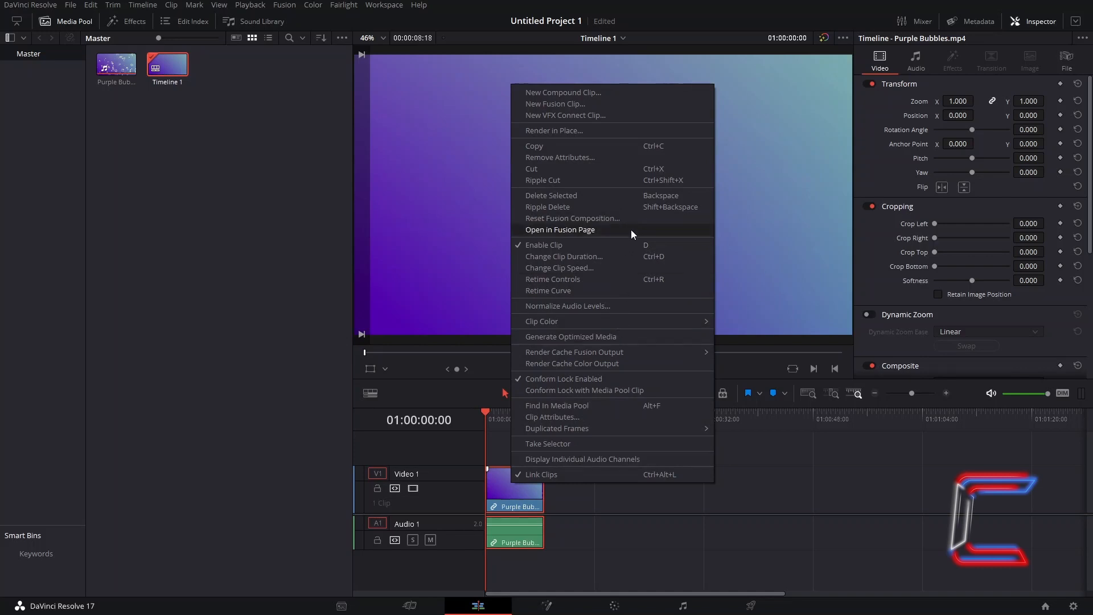
pyautogui.click(558, 229)
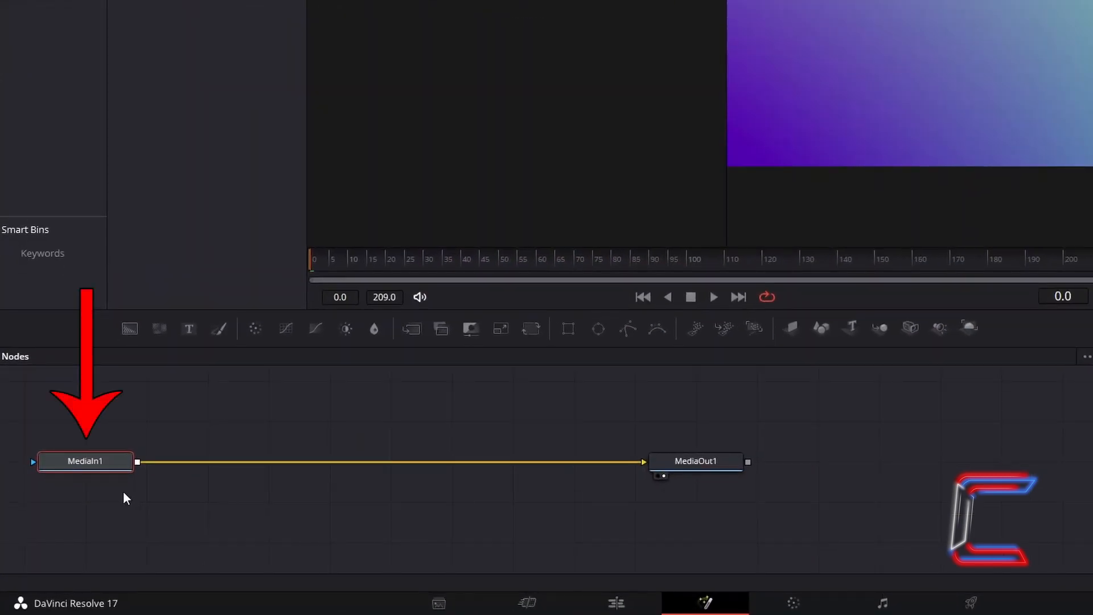
# Add a Merge1 node between MediaIn1 and MediaOut1 via the node search
pyautogui.press('shift+space')
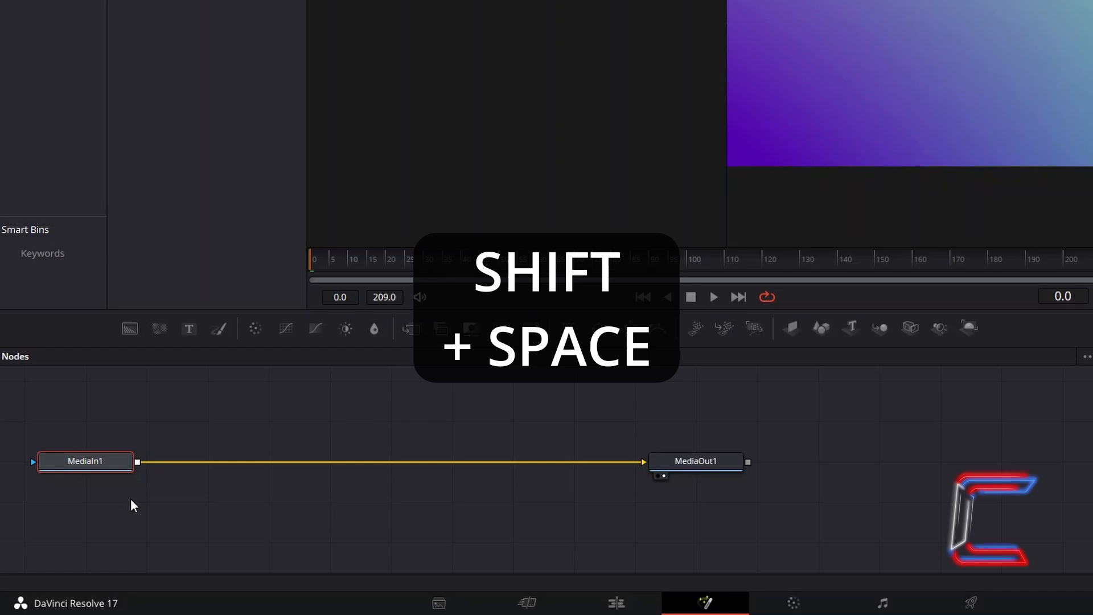
pyautogui.press('shift+space')
pyautogui.write('Merge')
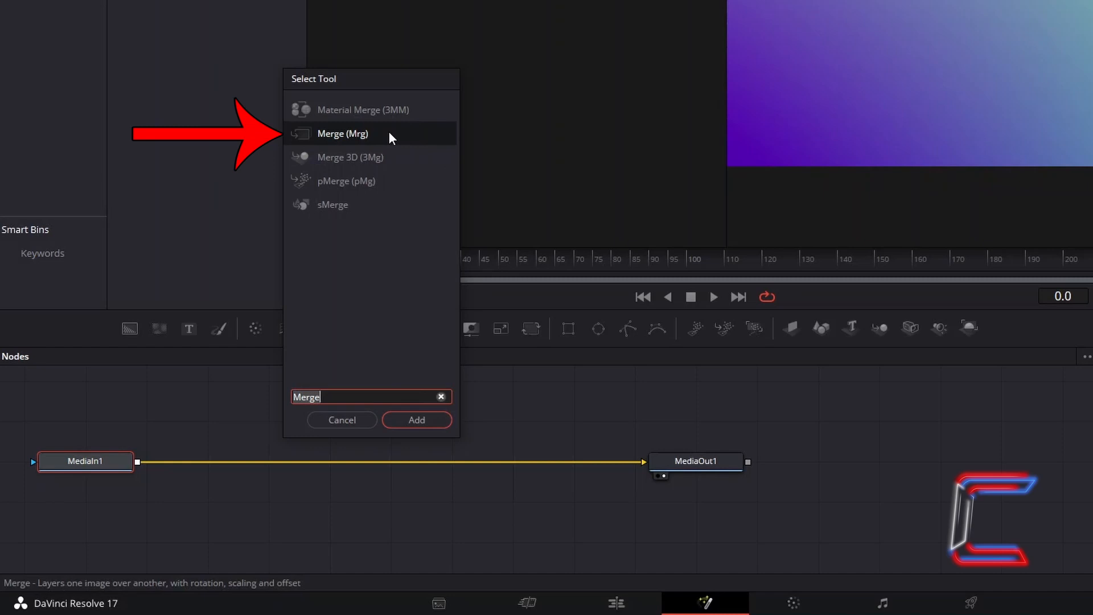
pyautogui.moveTo(445, 424)
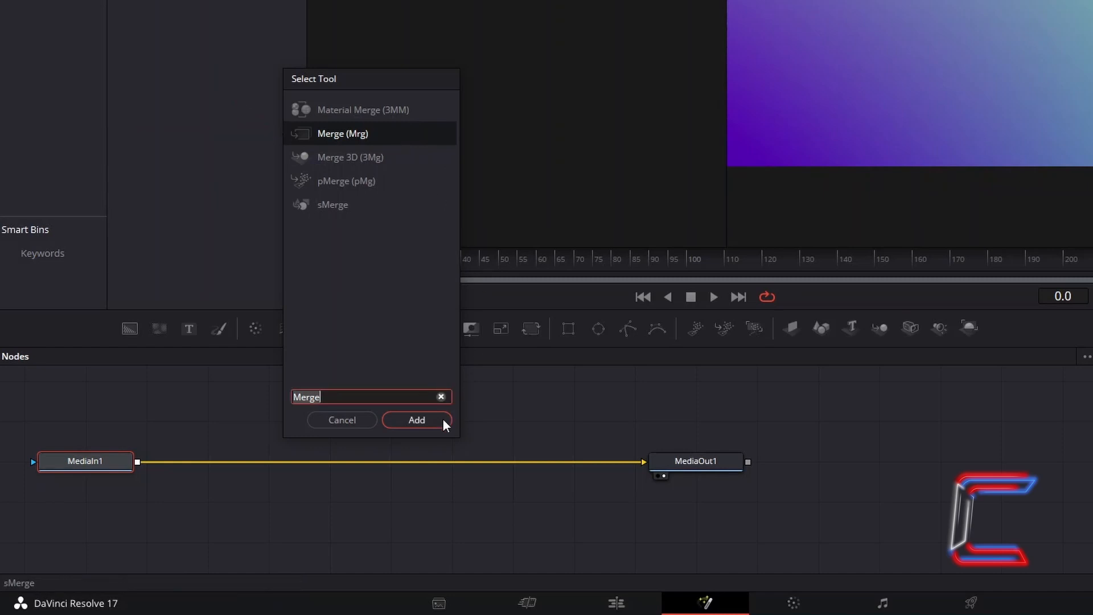
pyautogui.click(417, 420)
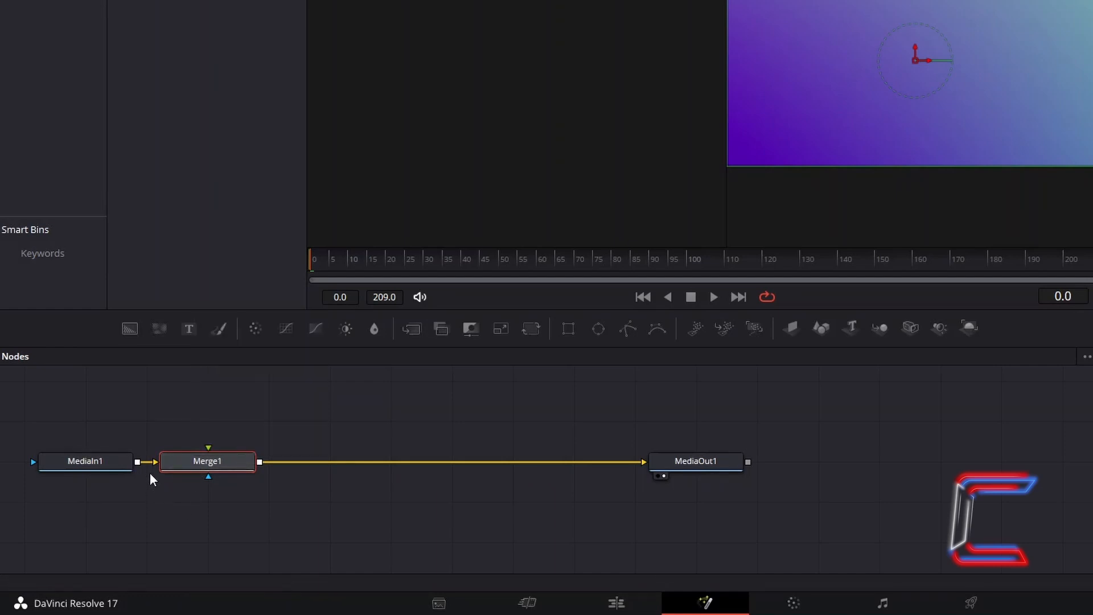
pyautogui.moveTo(322, 508)
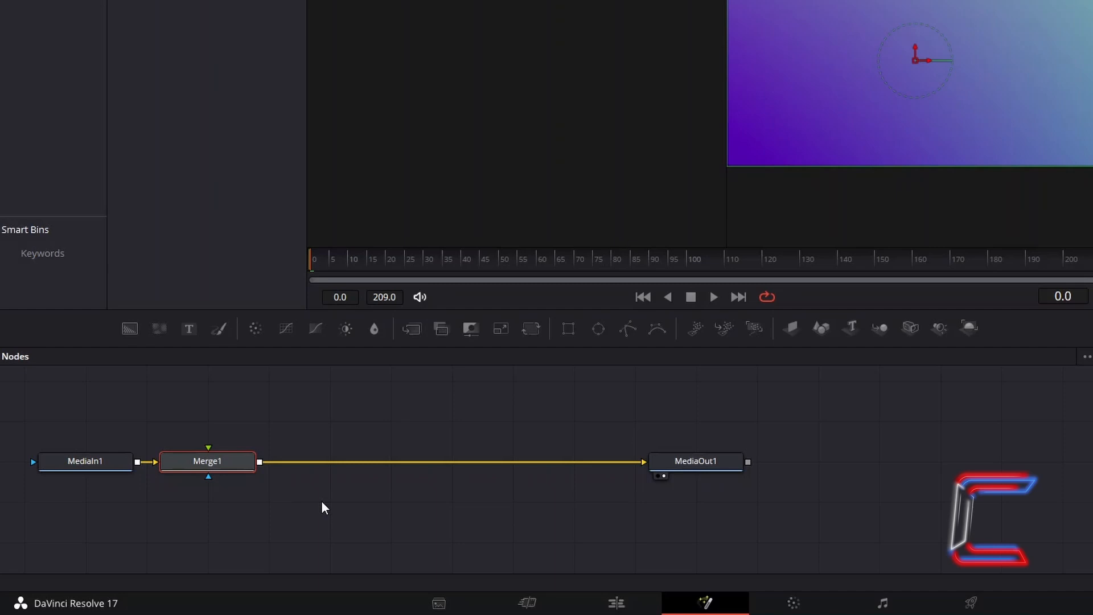
pyautogui.moveTo(330, 538)
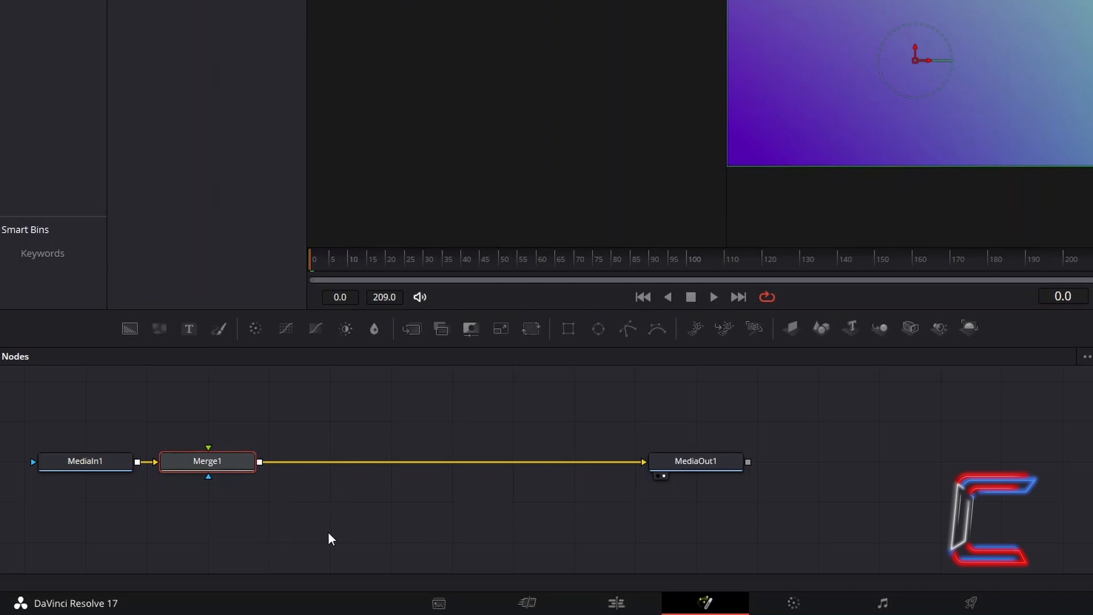
pyautogui.doubleClick(207, 461)
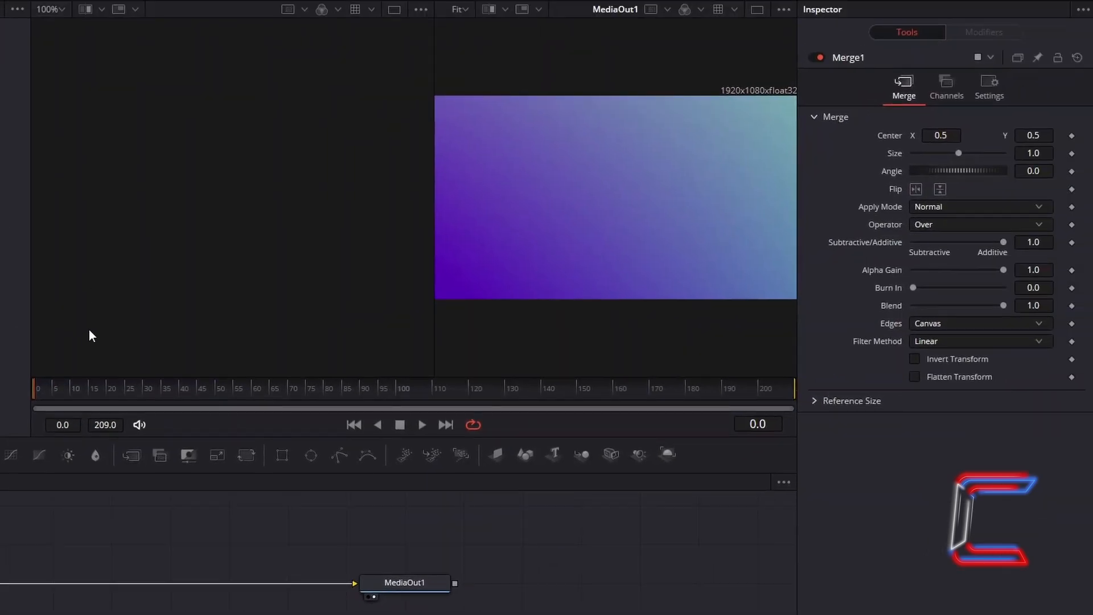
pyautogui.moveTo(223, 326)
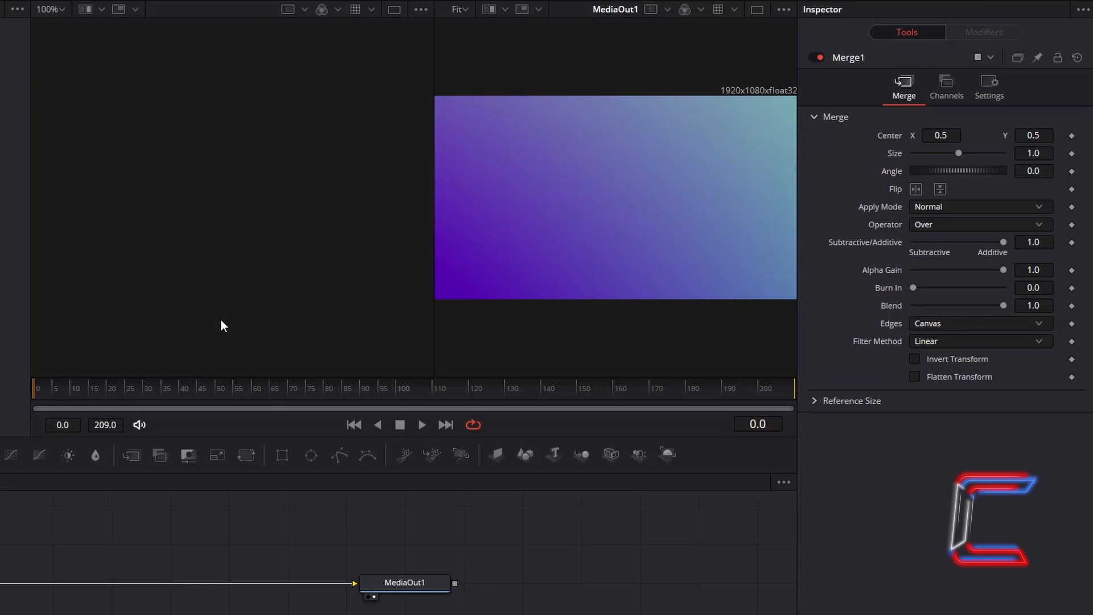
pyautogui.moveTo(206, 321)
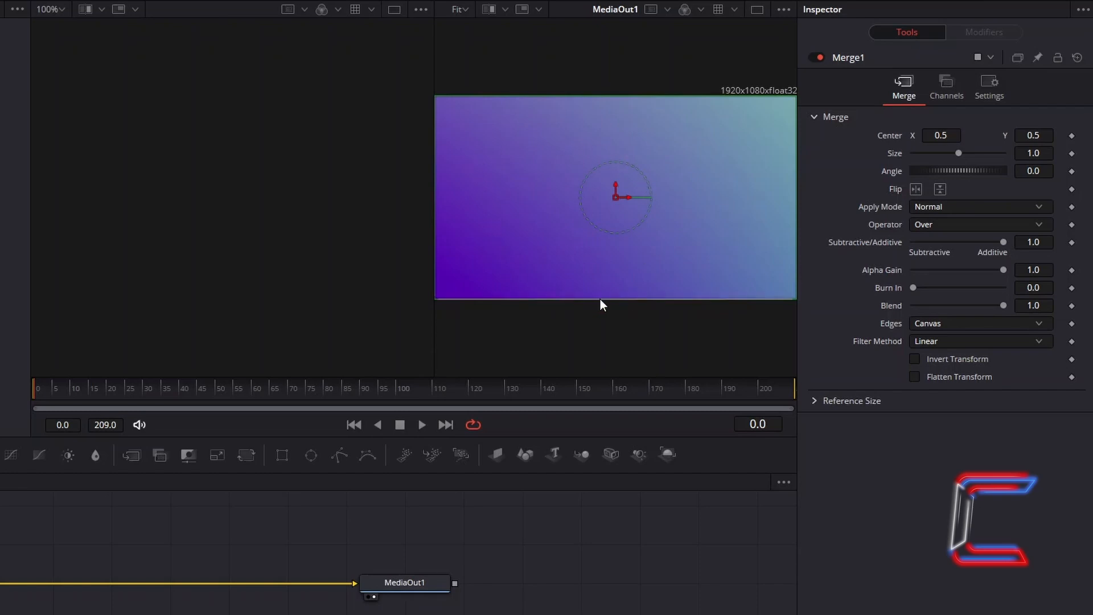
pyautogui.moveTo(334, 284)
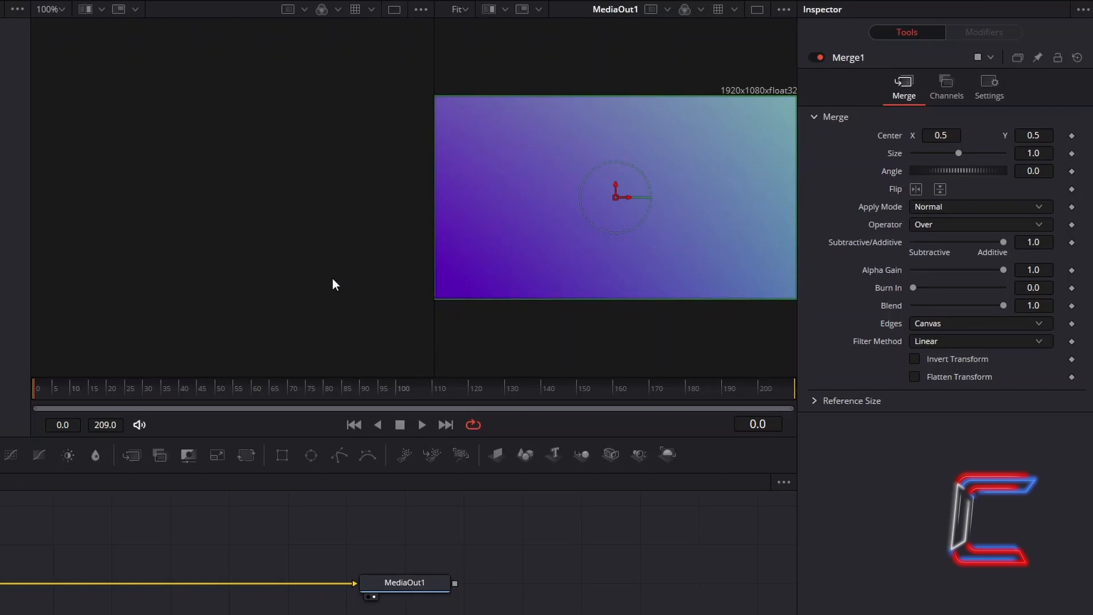
pyautogui.moveTo(602, 259)
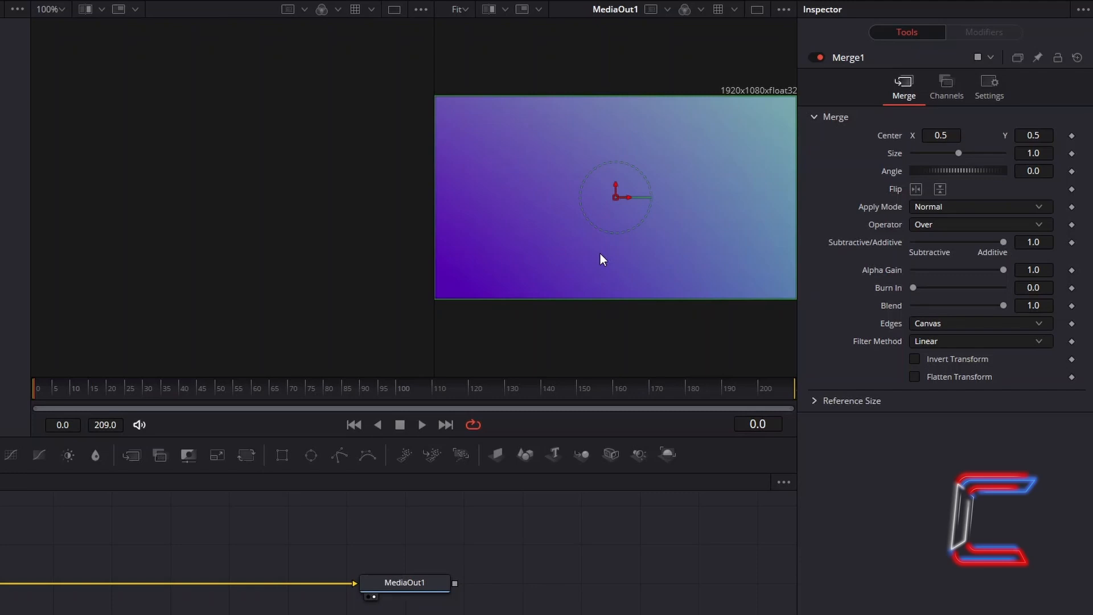
pyautogui.moveTo(214, 264)
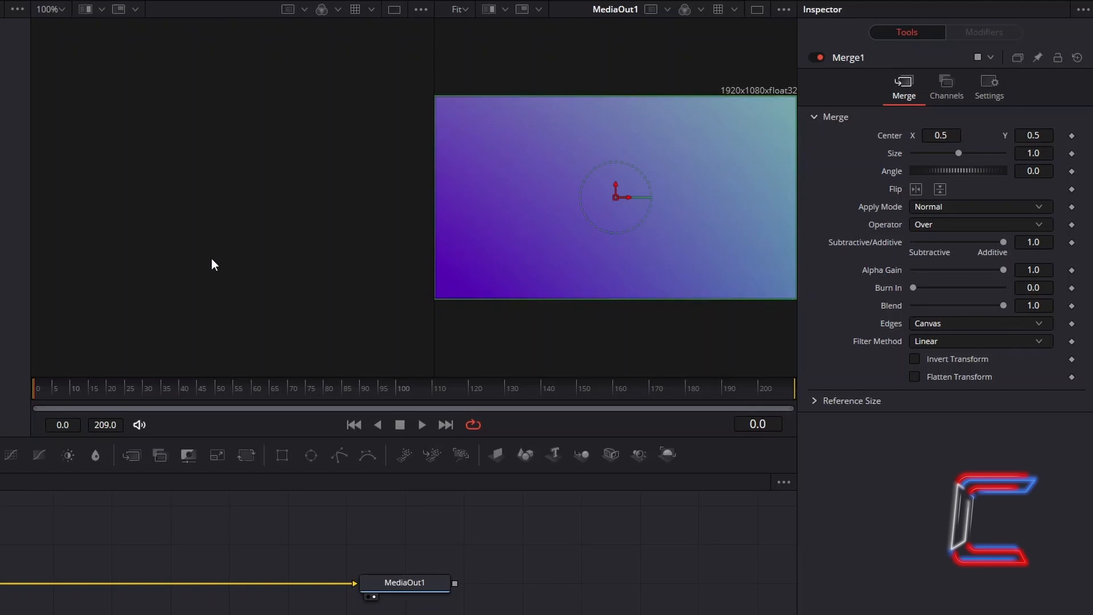
pyautogui.moveTo(761, 325)
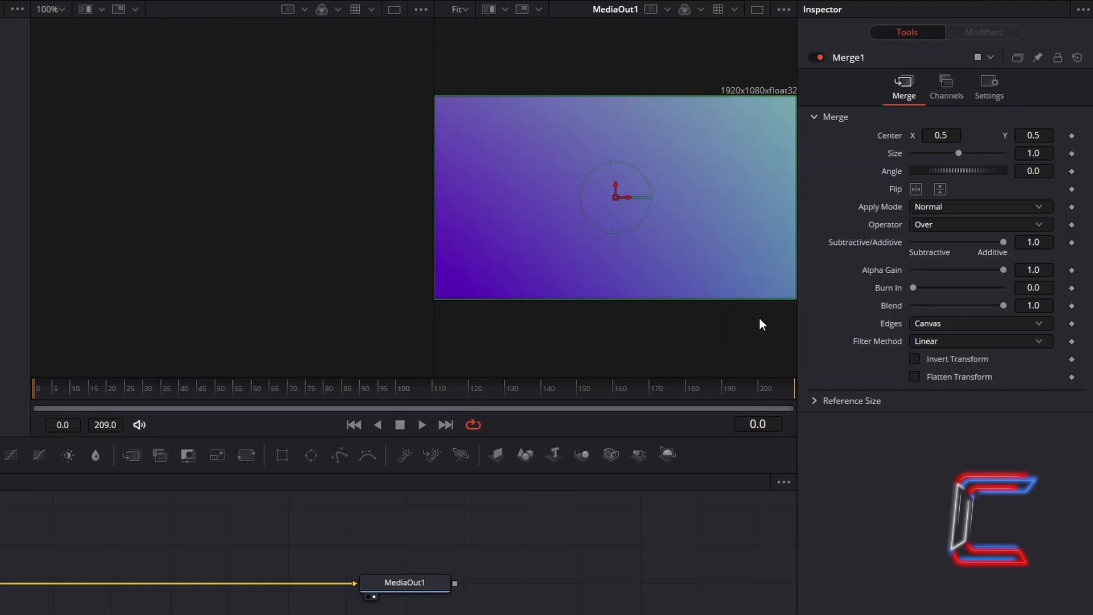
pyautogui.moveTo(748, 334)
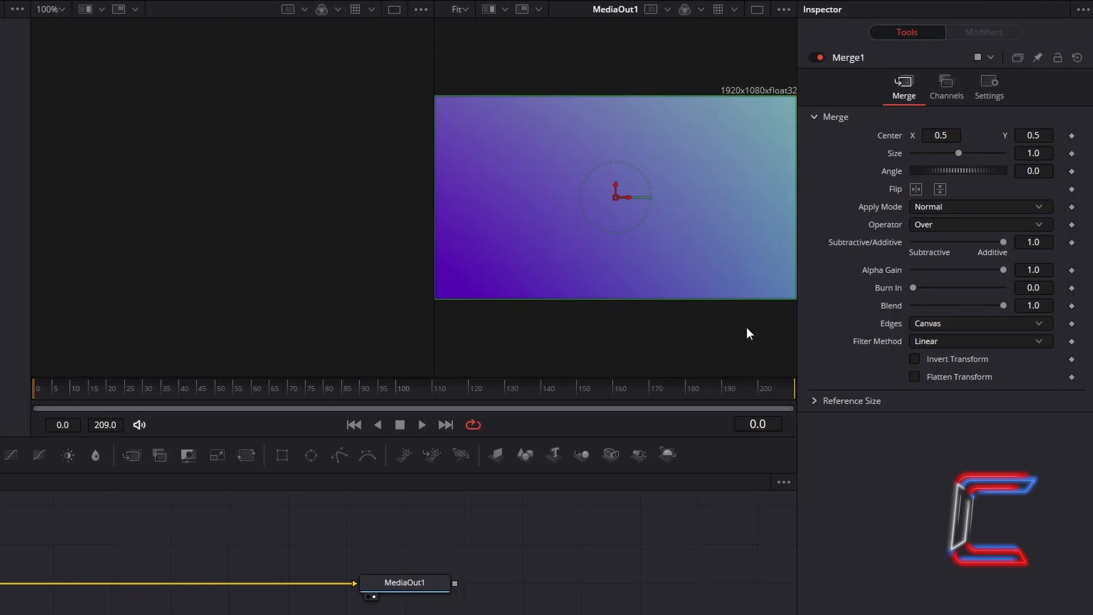
pyautogui.click(757, 424)
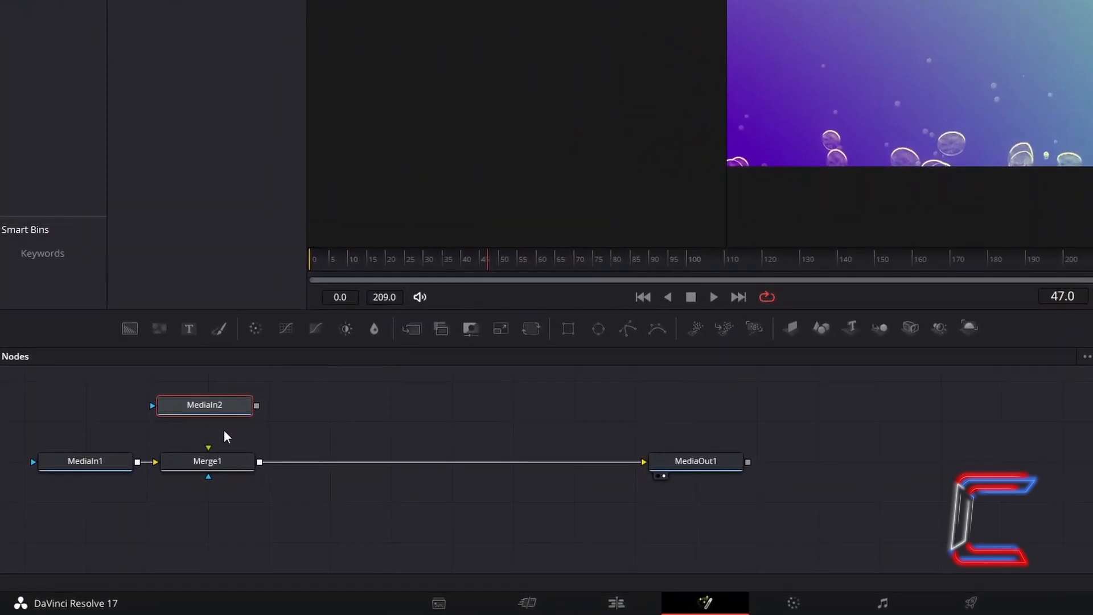
pyautogui.moveTo(236, 444)
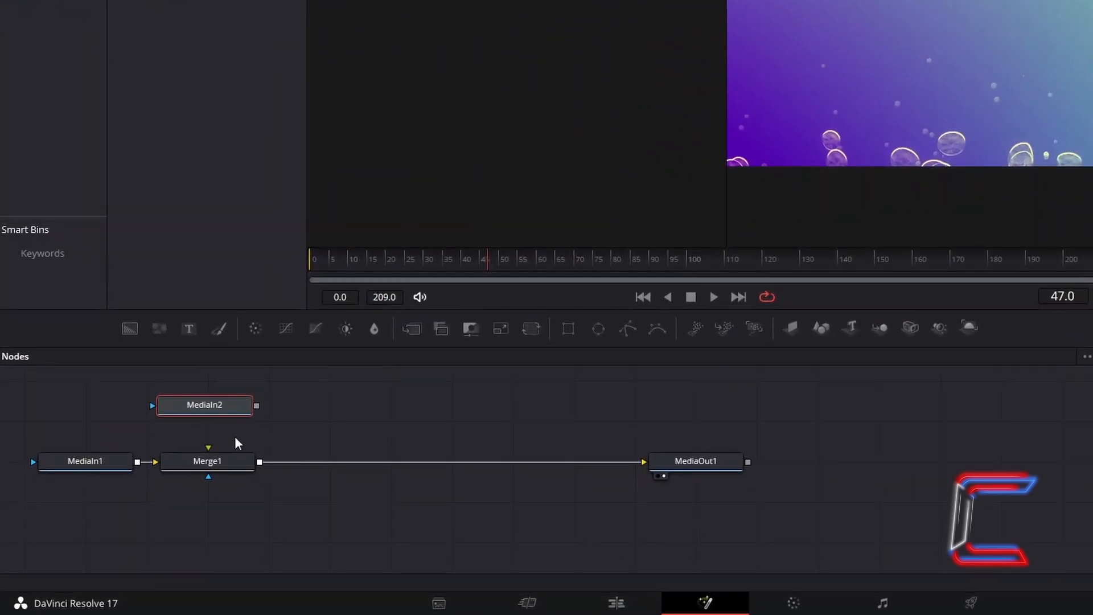
pyautogui.moveTo(598, 328)
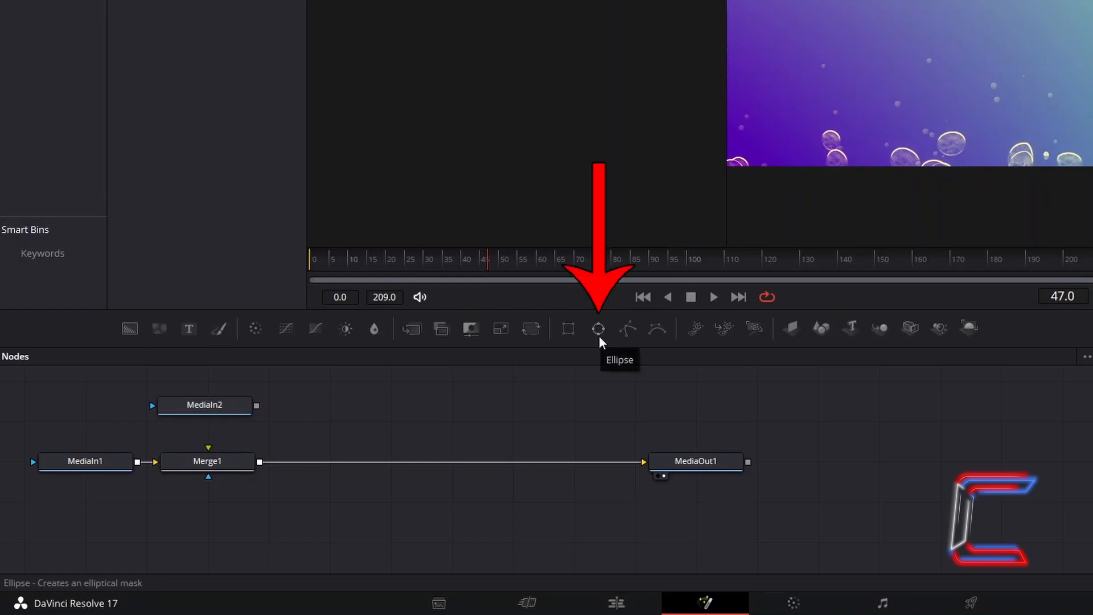
# Add an Ellipse1 mask with border width 0.05 and Solid fill off, making a thin ring
pyautogui.click(596, 328)
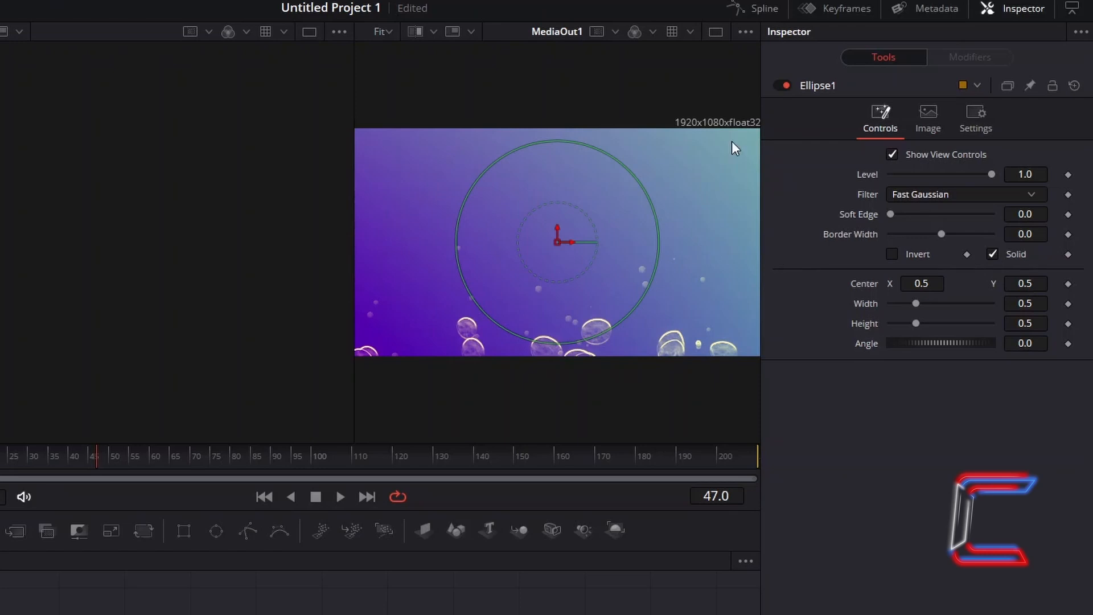
pyautogui.moveTo(707, 246)
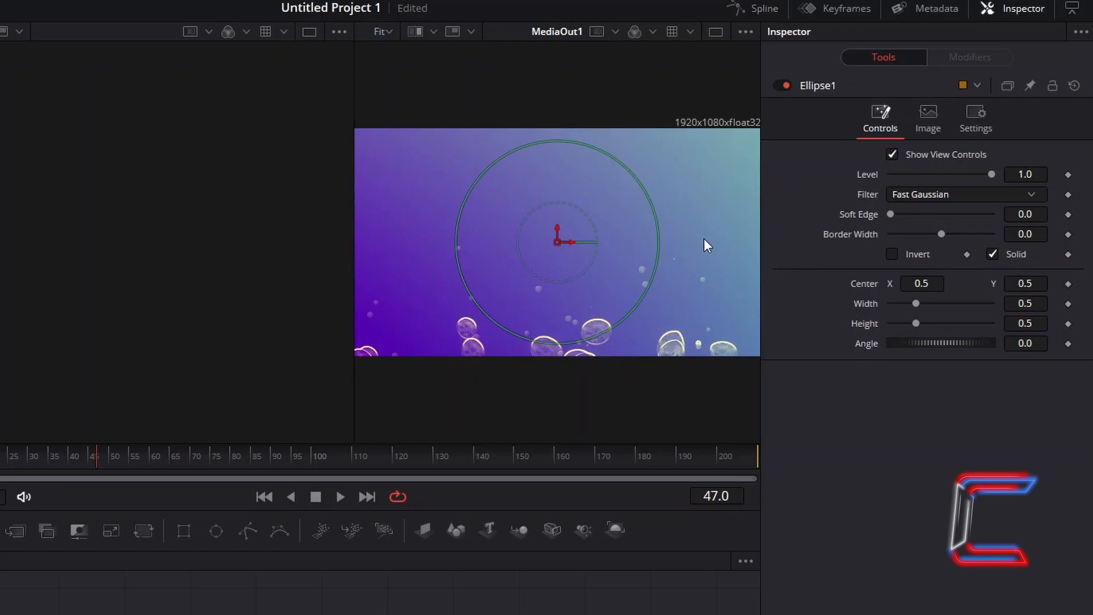
pyautogui.moveTo(604, 194)
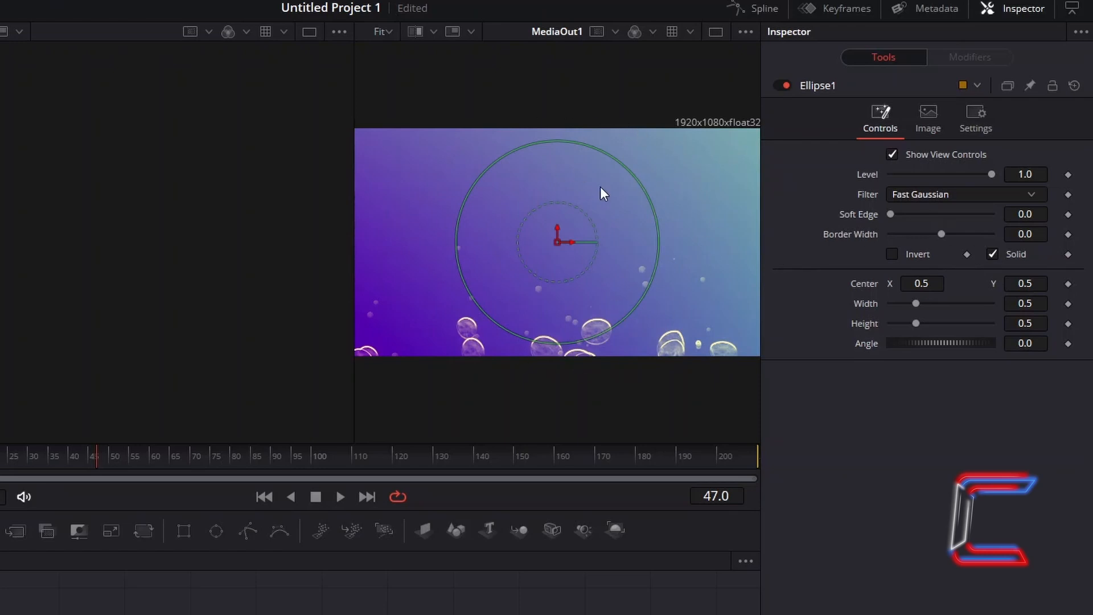
pyautogui.moveTo(778, 209)
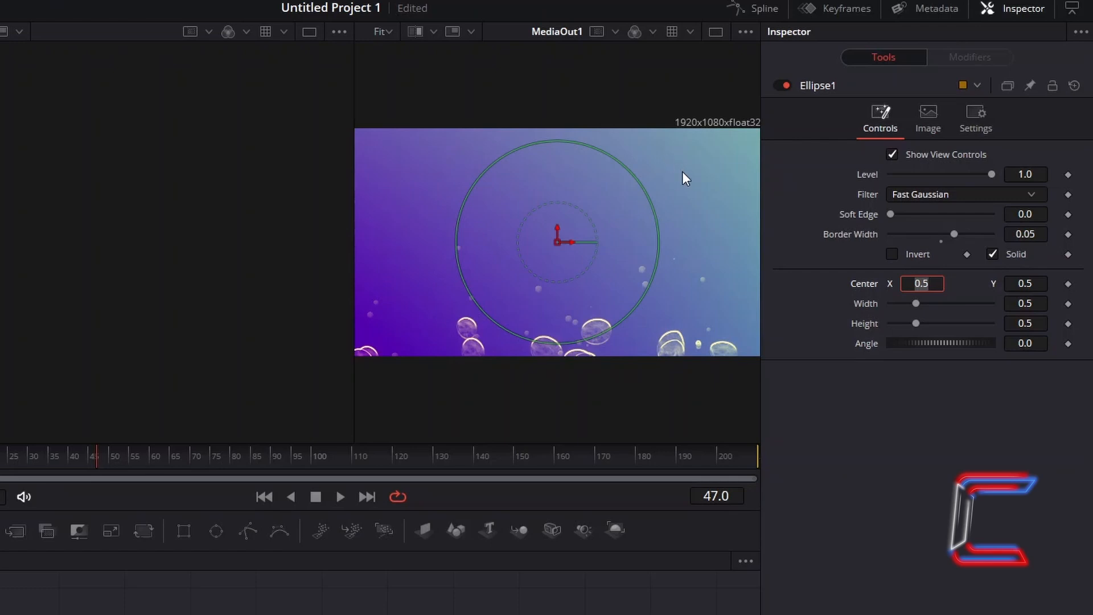
pyautogui.moveTo(752, 244)
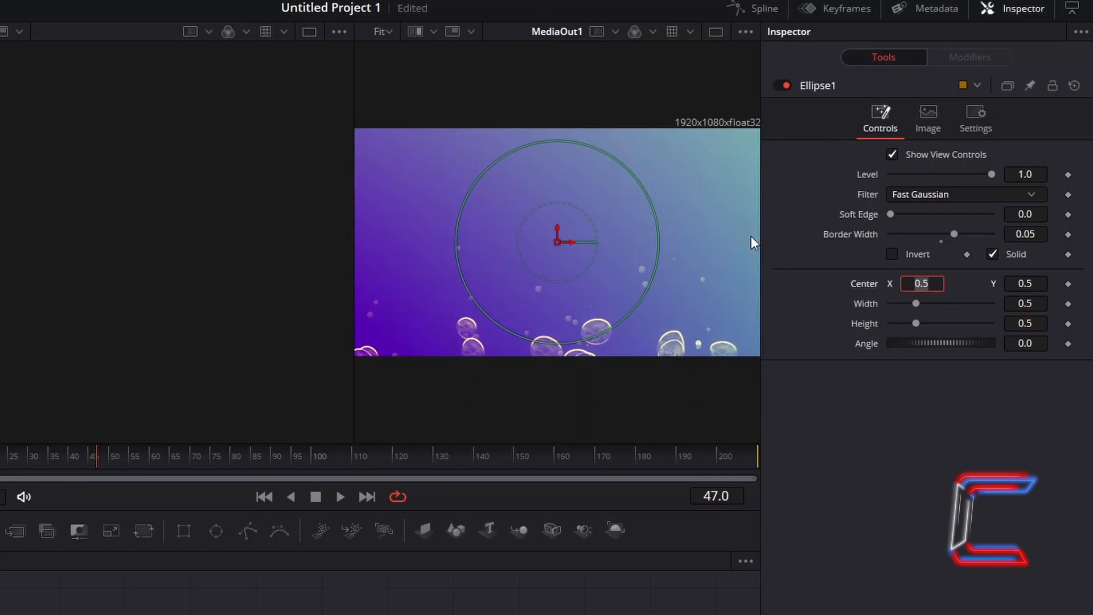
pyautogui.click(993, 253)
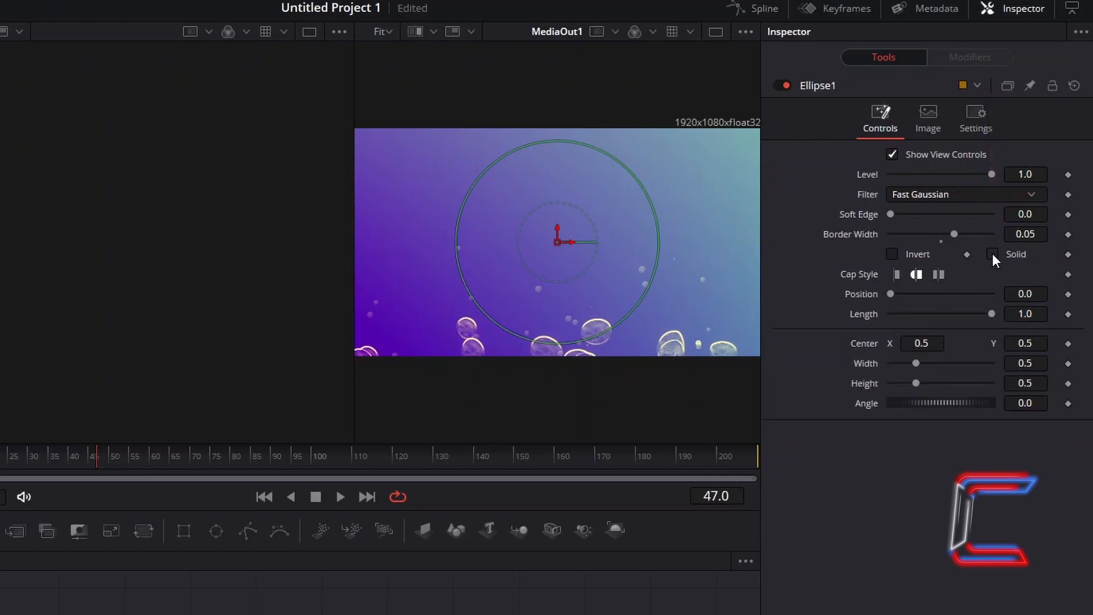
pyautogui.click(992, 254)
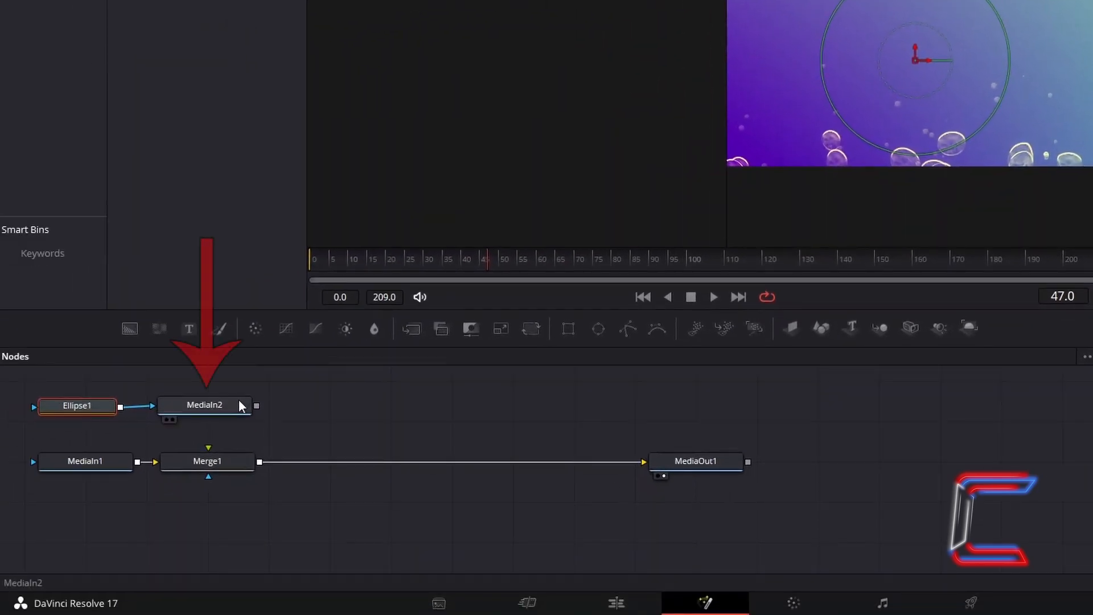
# Add a Transform1 node after MediaIn2 in the ellipse branch
pyautogui.click(204, 405)
pyautogui.write('Transform')
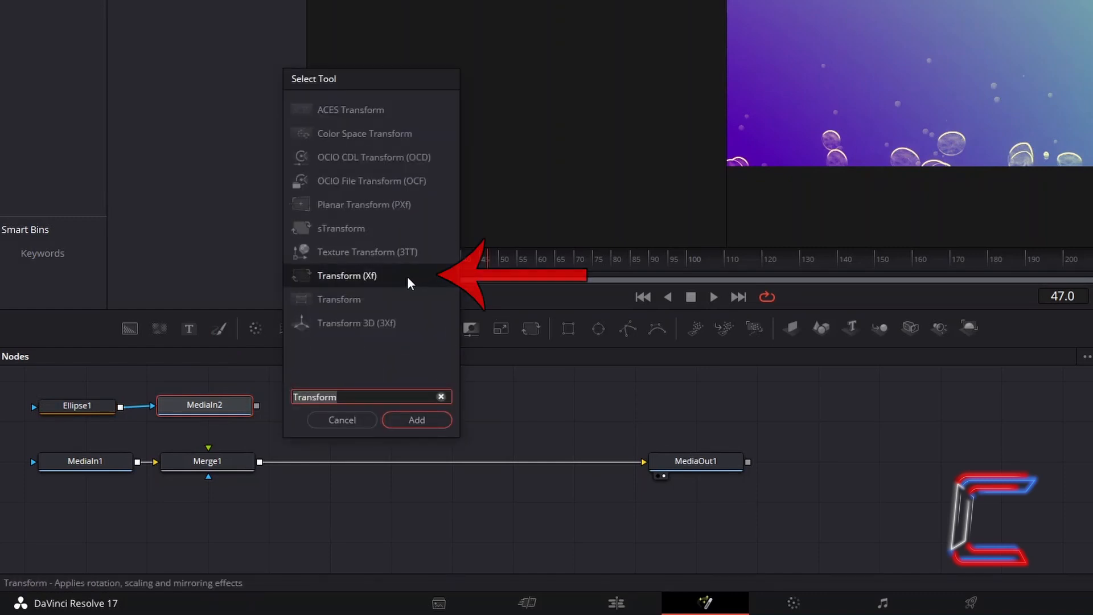
pyautogui.click(415, 420)
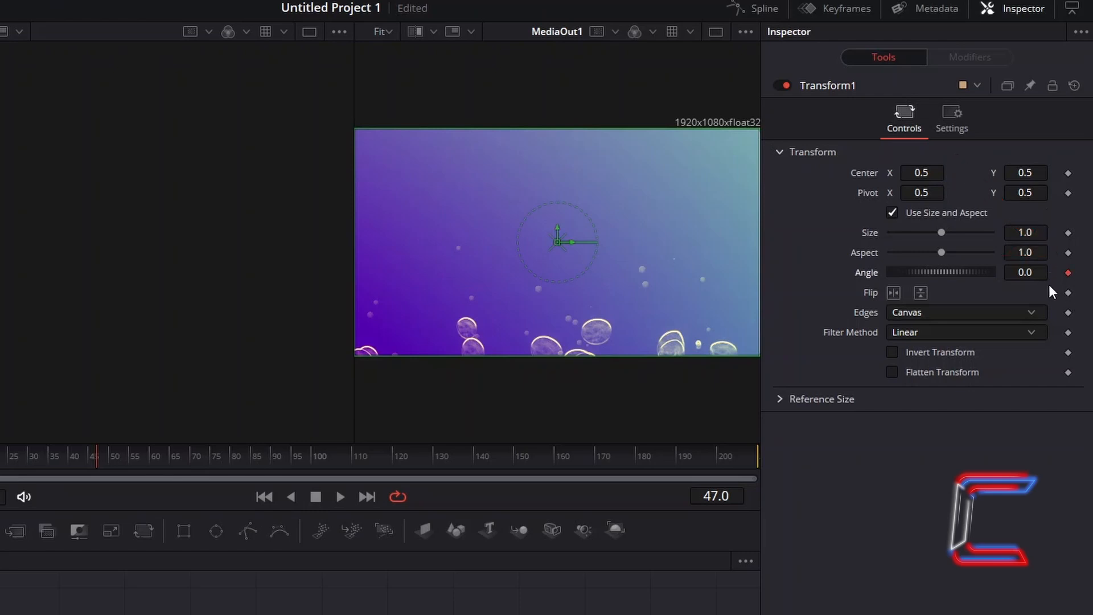
pyautogui.moveTo(526, 316)
pyautogui.write('360')
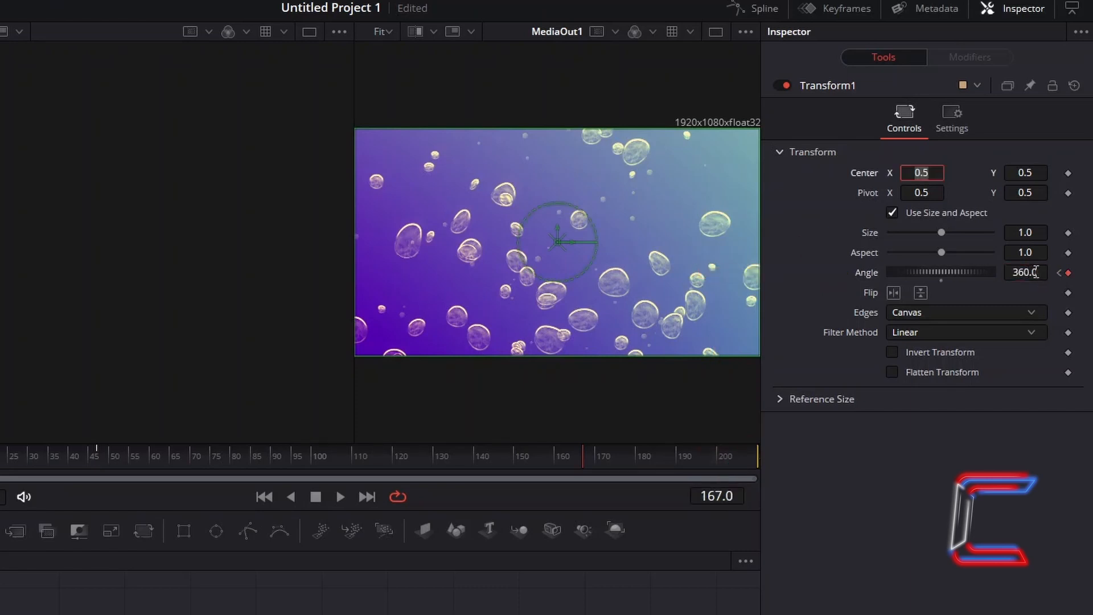
# Keyframe Transform1's Angle from 0 at frame 47 to 360 at frame 167
pyautogui.click(341, 496)
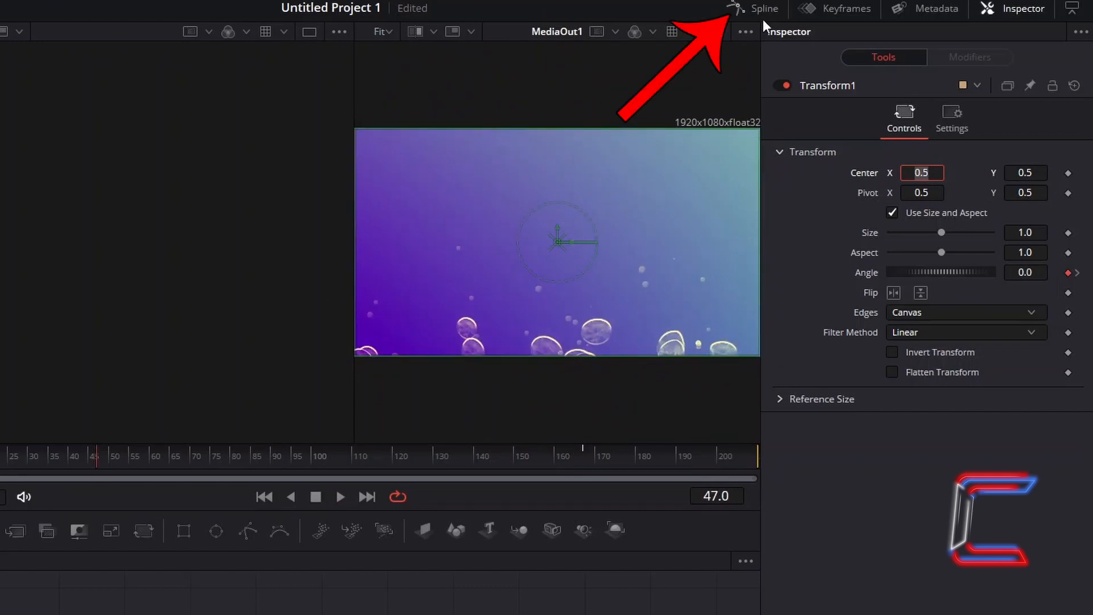
# Show Transform1's Angle curve in the Spline editor
pyautogui.click(763, 8)
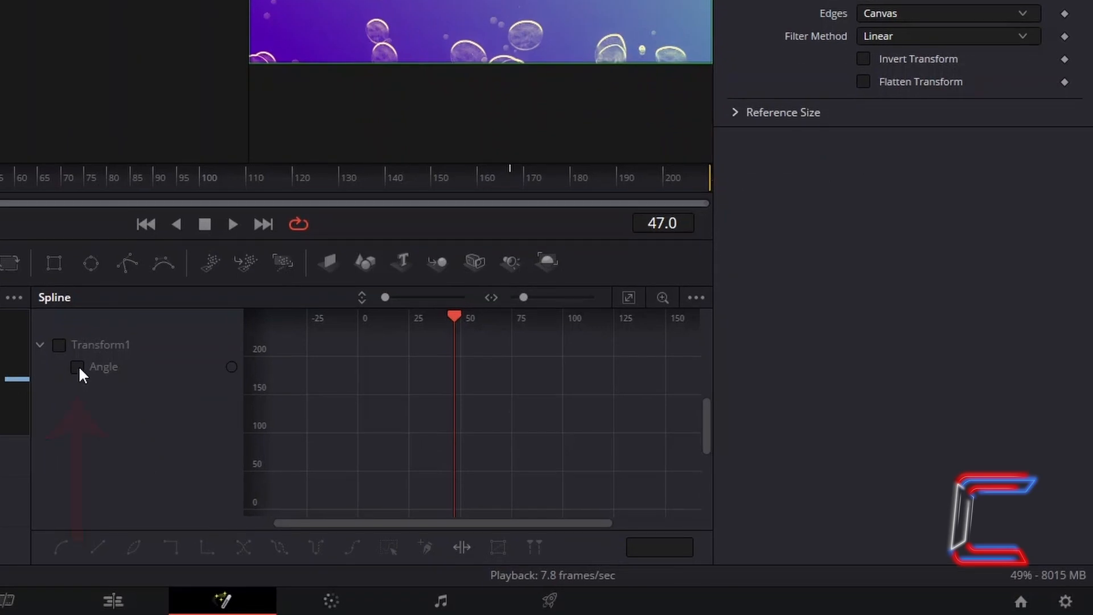
pyautogui.click(76, 366)
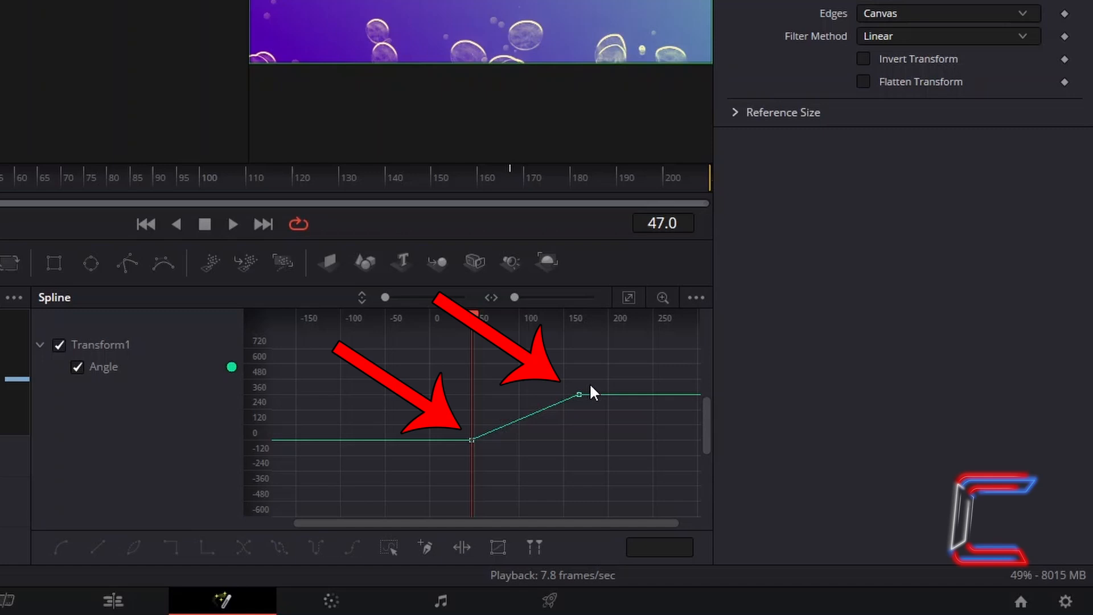
pyautogui.moveTo(605, 425)
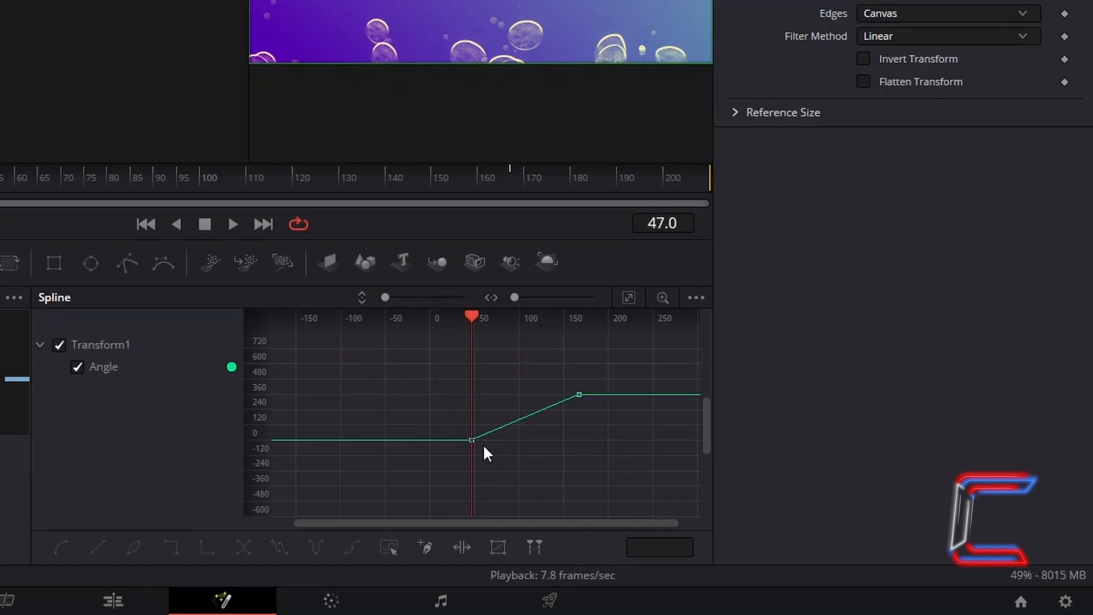
pyautogui.moveTo(492, 461)
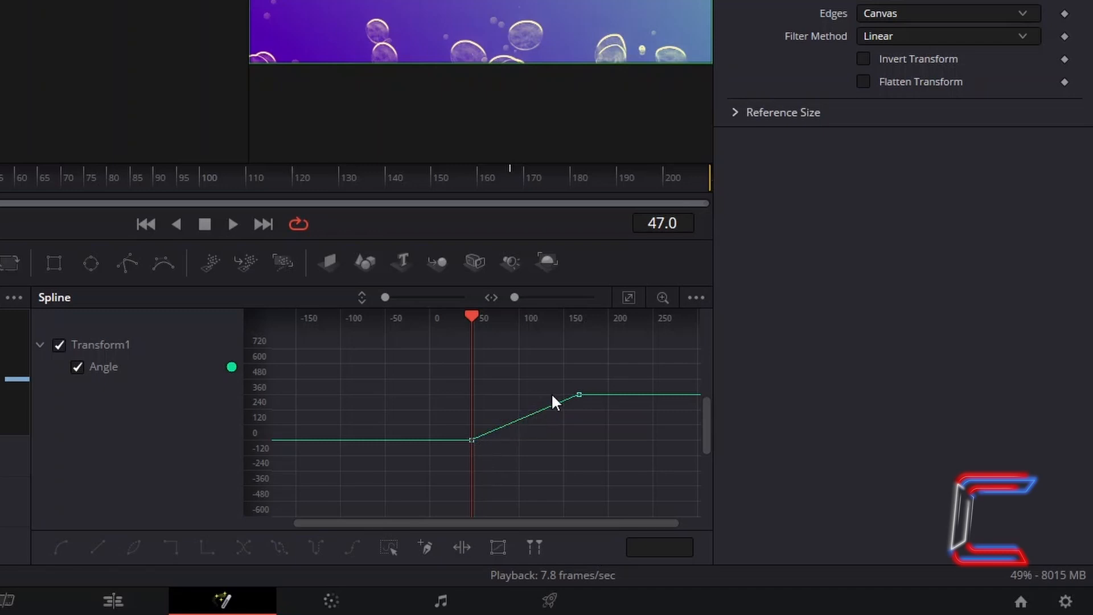
pyautogui.moveTo(376, 420)
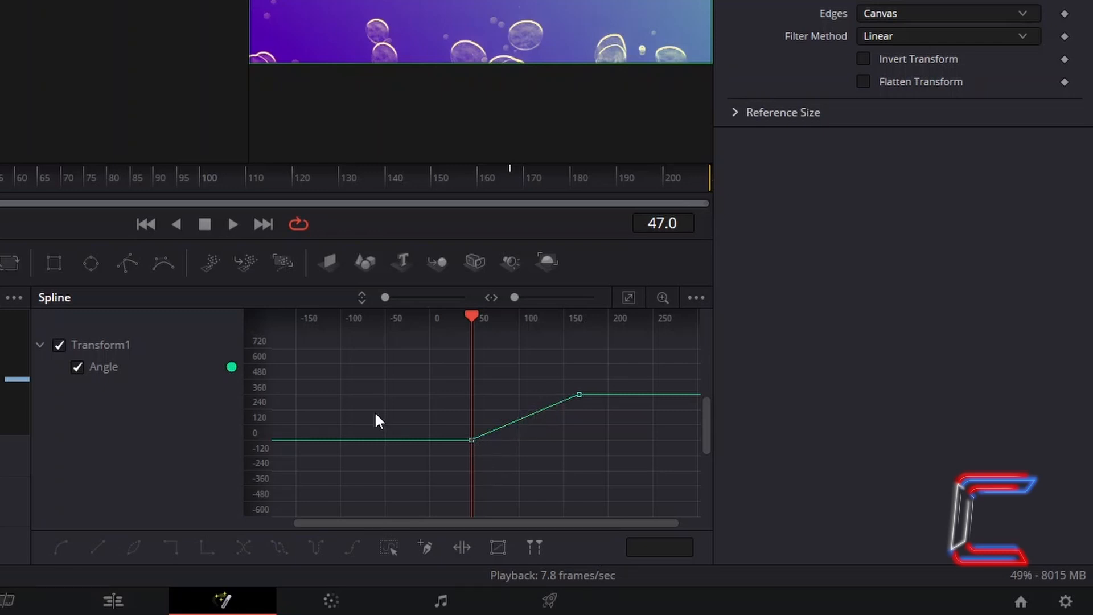
pyautogui.moveTo(519, 411)
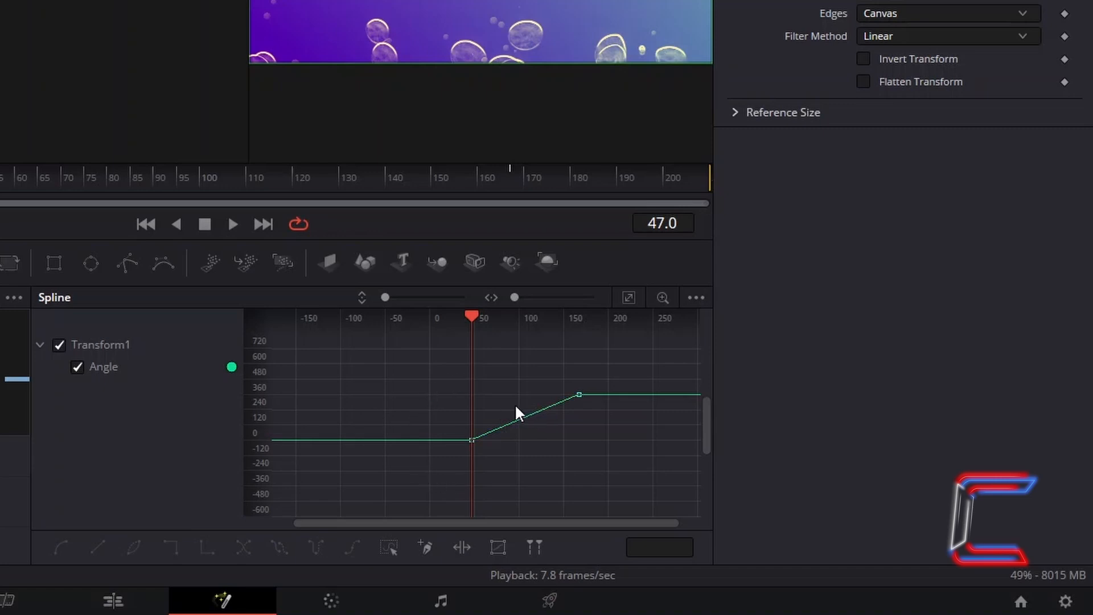
pyautogui.moveTo(419, 442)
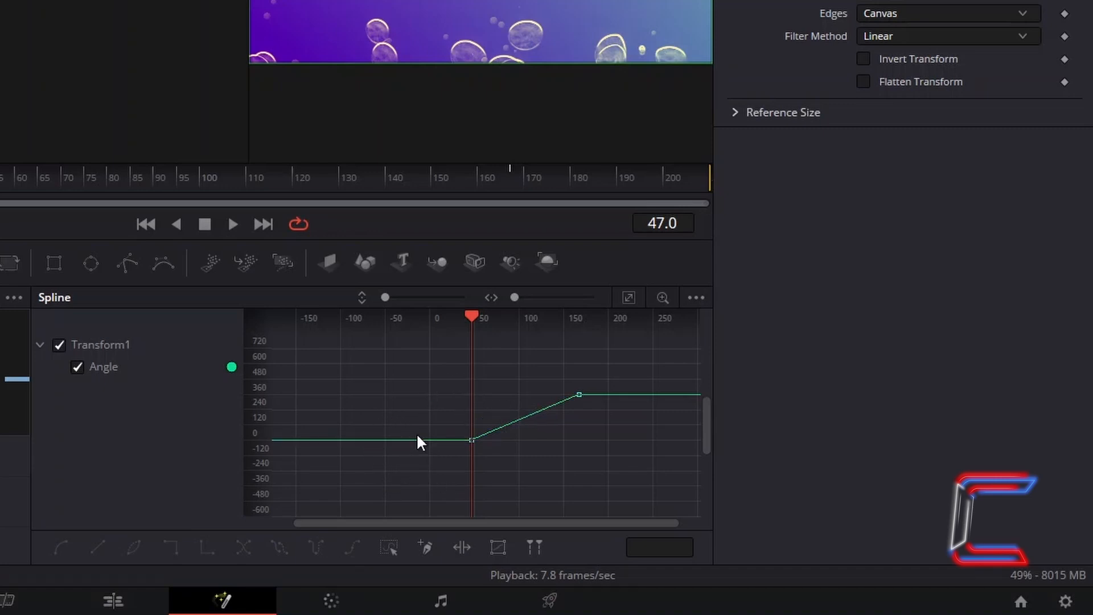
pyautogui.moveTo(516, 418)
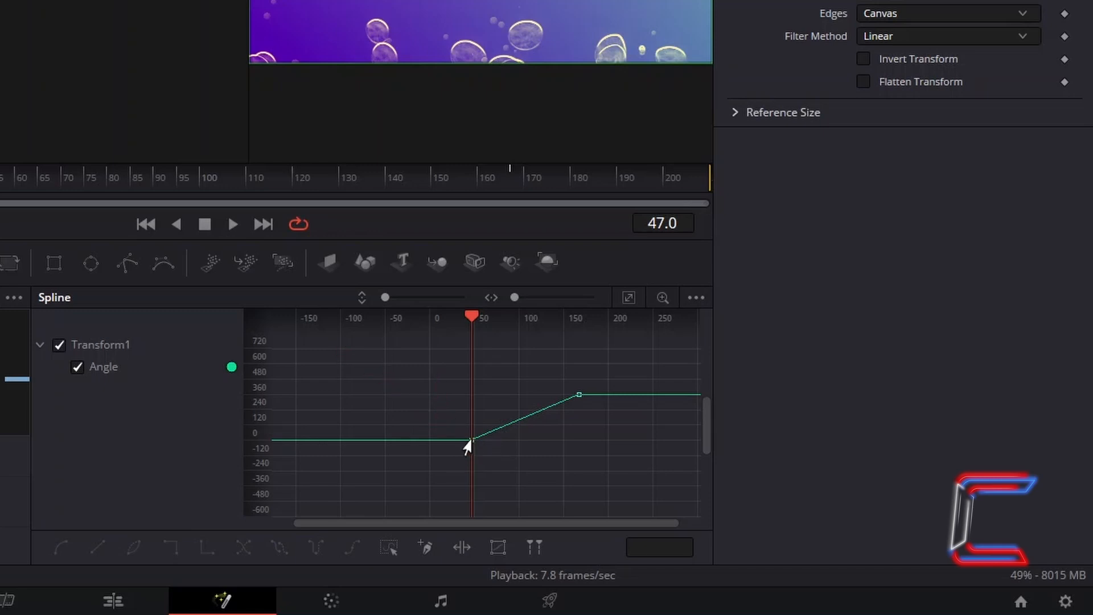
# Smooth the Angle keyframes so the ring's rotation eases in and out
pyautogui.click(468, 441)
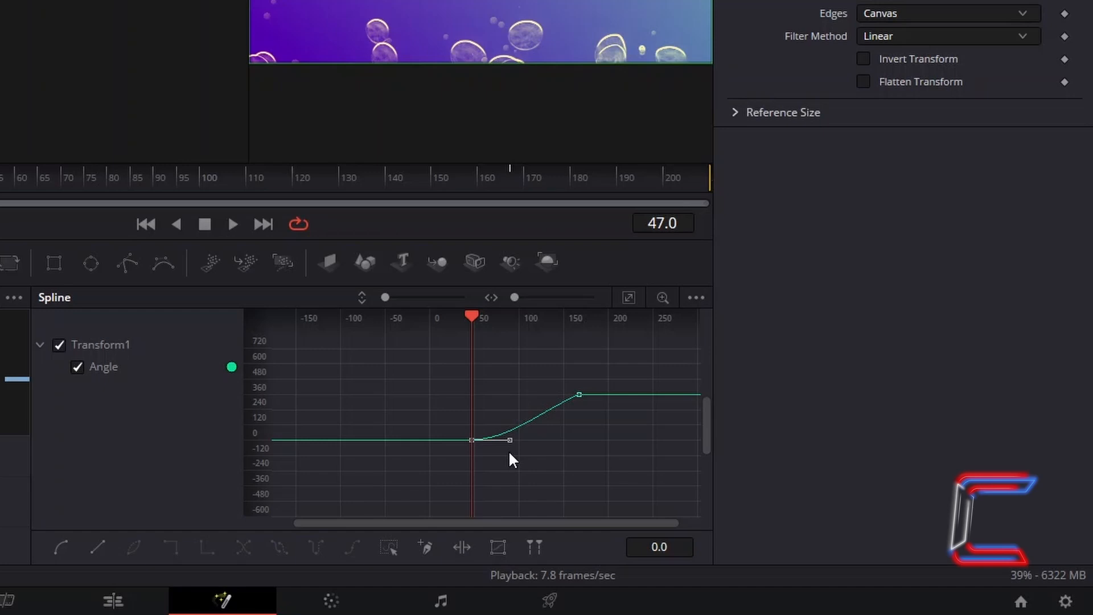
pyautogui.moveTo(507, 456)
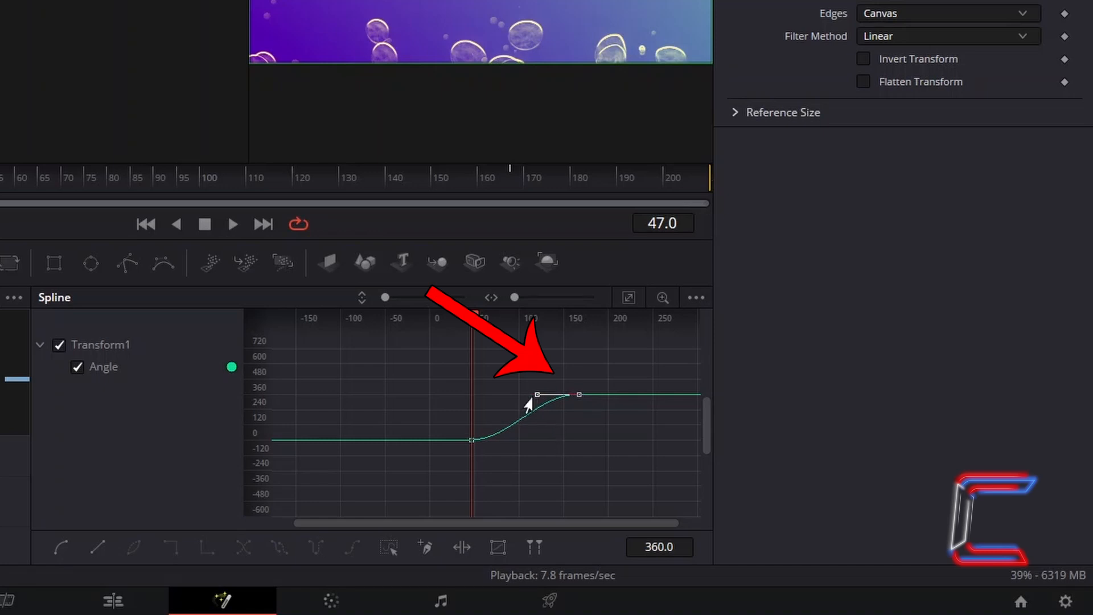
pyautogui.moveTo(553, 424)
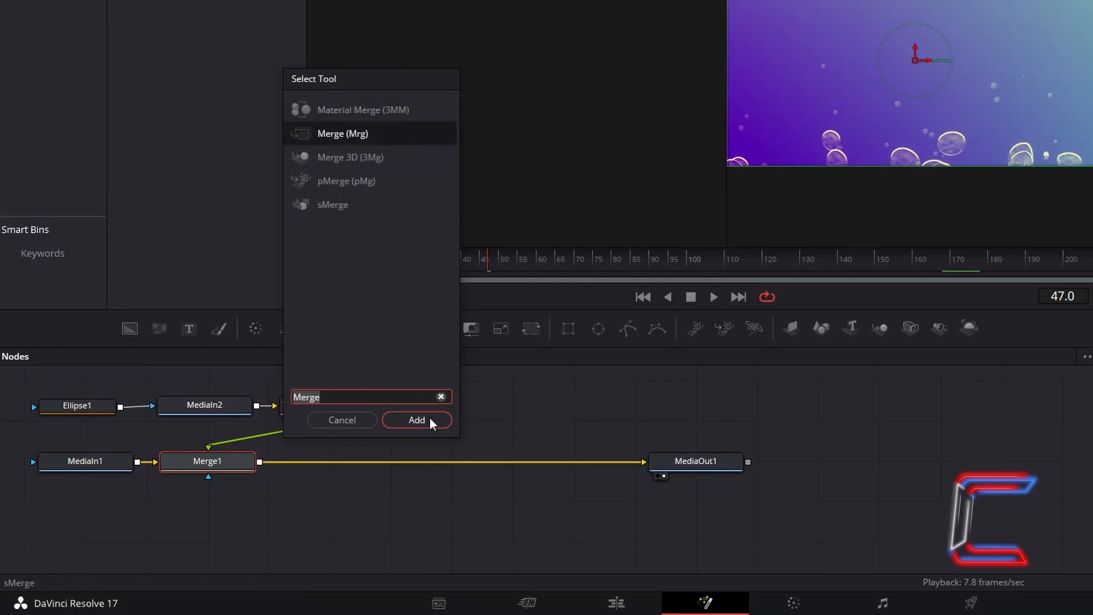
# Add a Merge2 node between Merge1 and MediaOut1
pyautogui.click(417, 420)
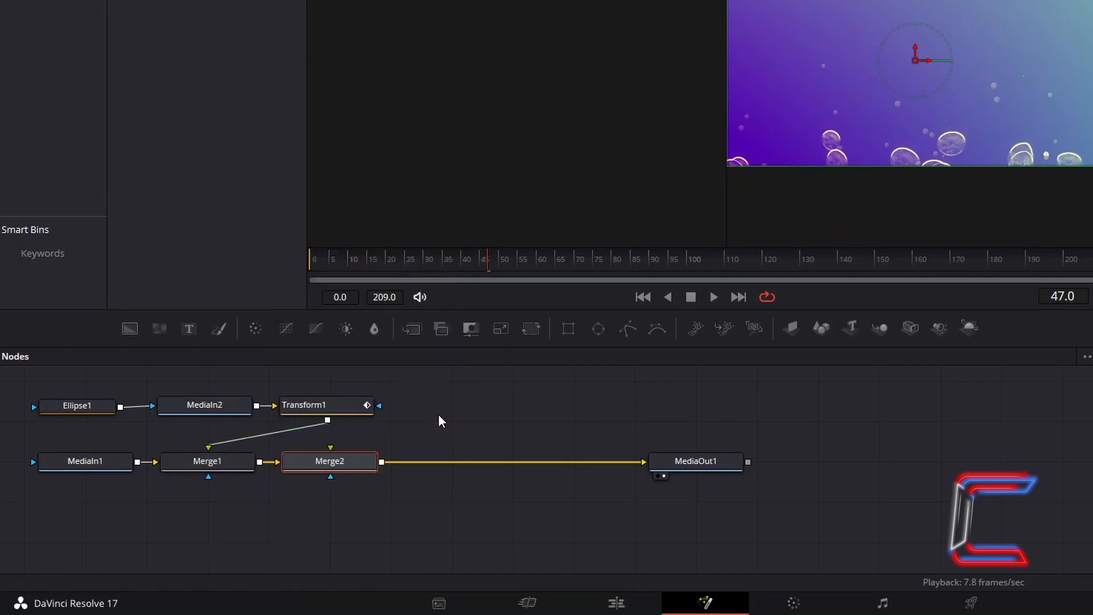
pyautogui.moveTo(475, 418)
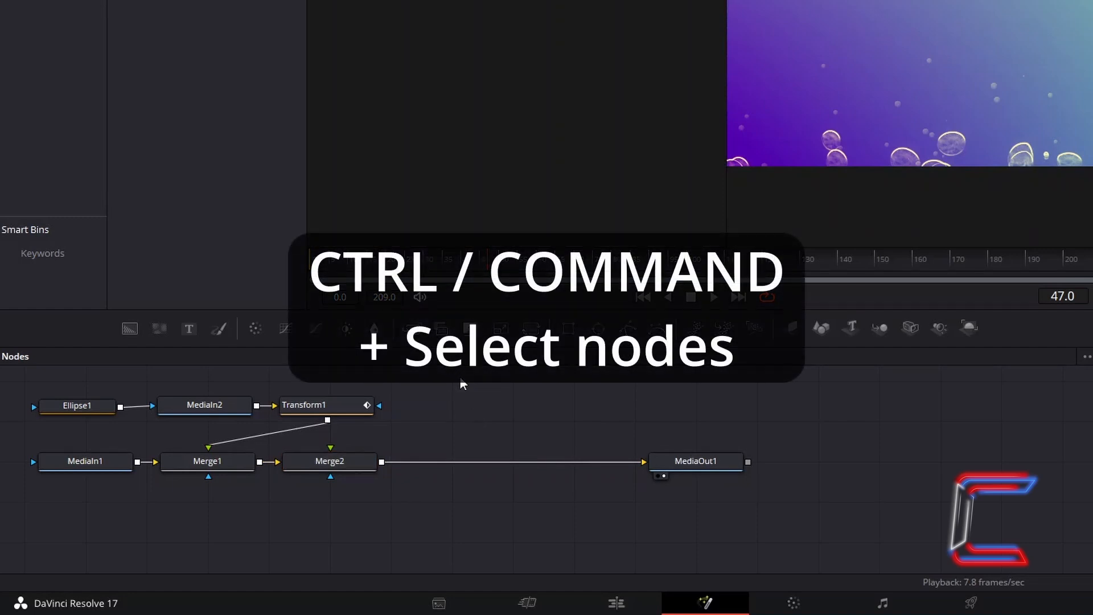
pyautogui.moveTo(230, 371)
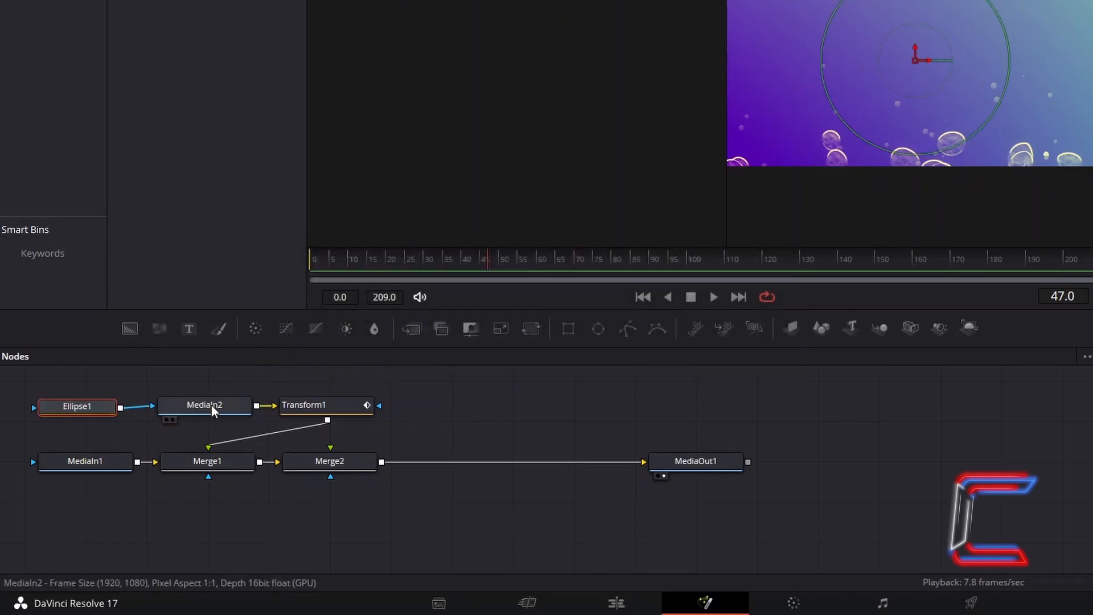
# Copy and paste Ellipse1, MediaIn2 and Transform1 as a duplicate ring branch feeding Merge2
pyautogui.press('ctrl+c')
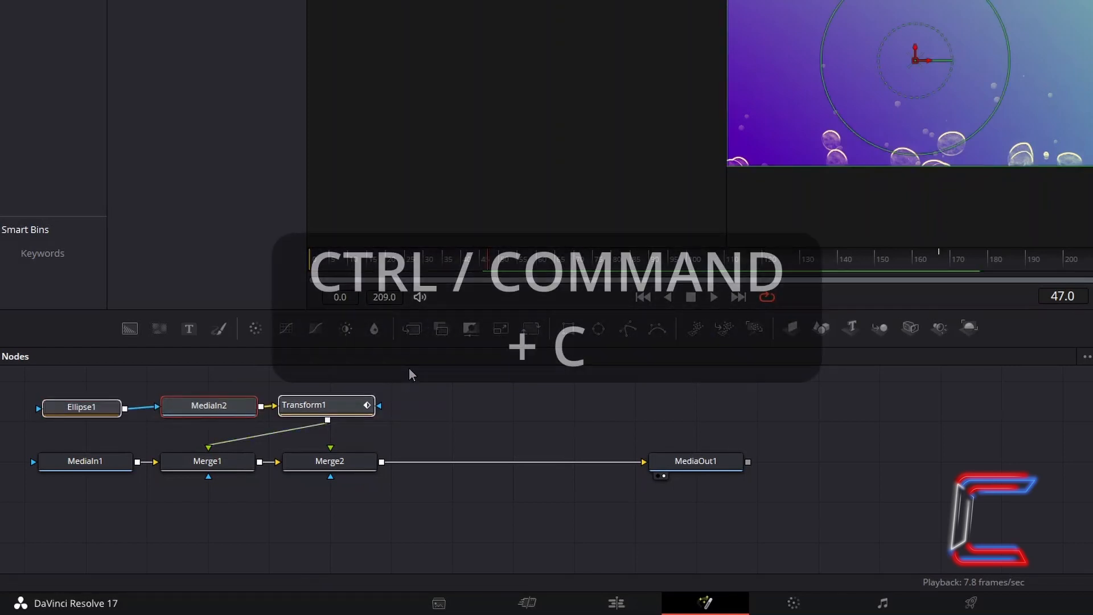
pyautogui.press('ctrl+c')
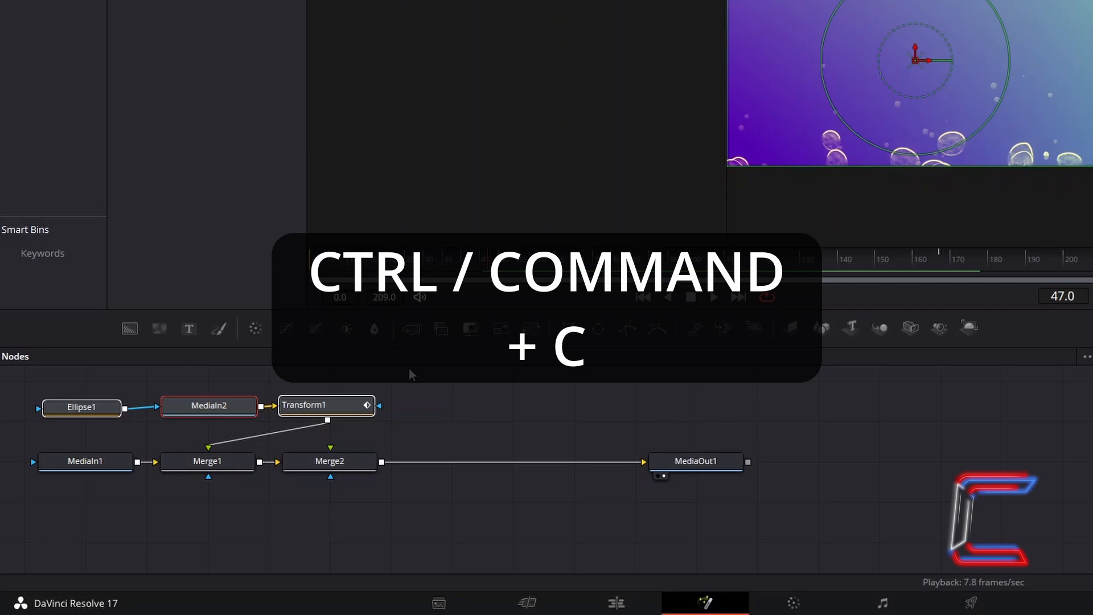
pyautogui.press('ctrl+c')
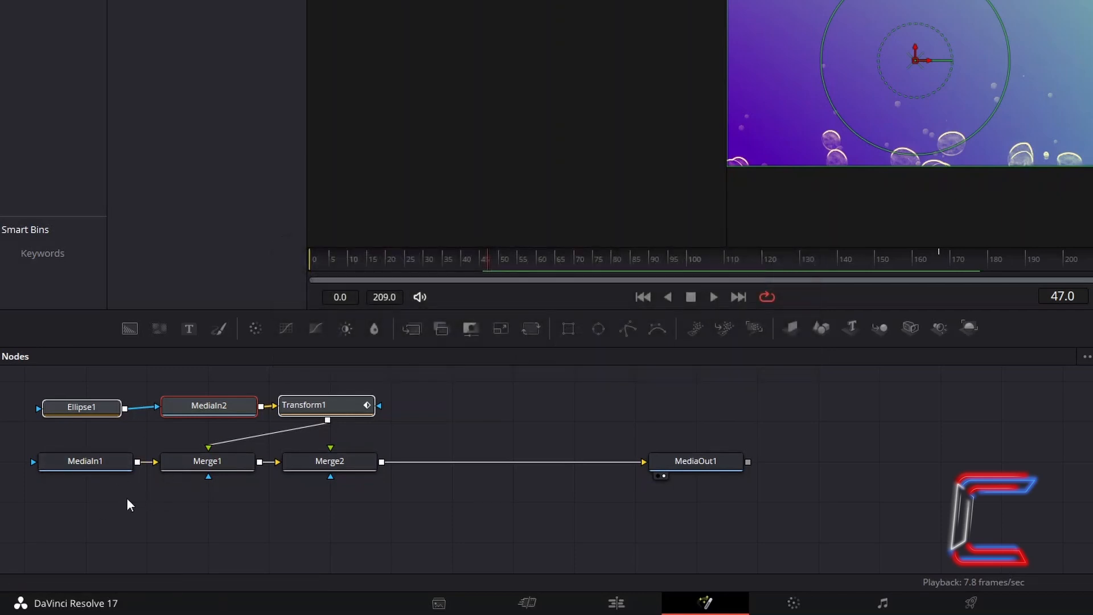
pyautogui.moveTo(89, 502)
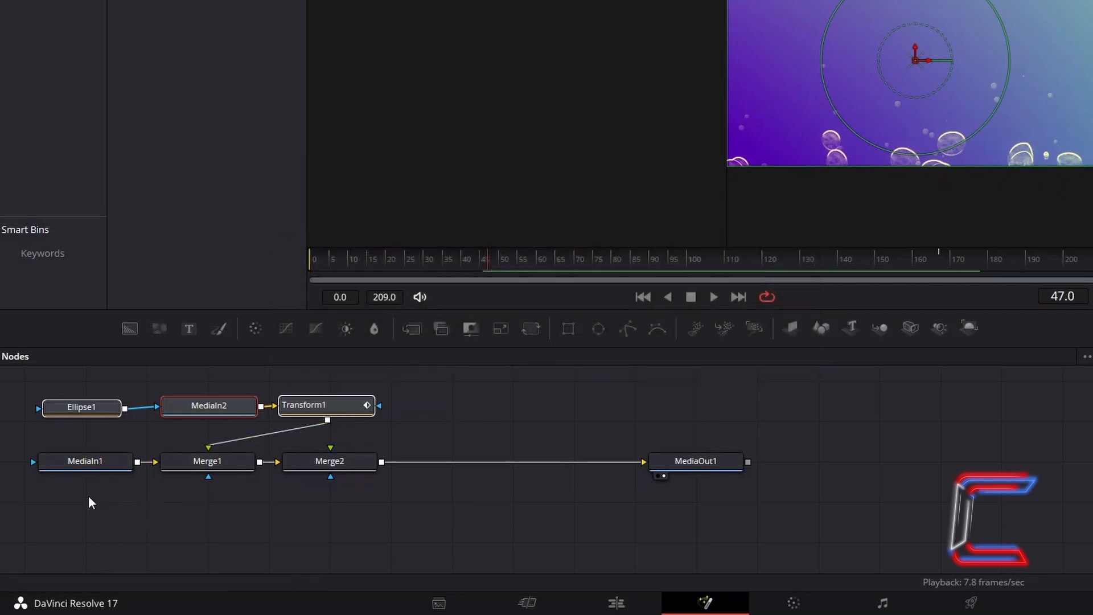
pyautogui.press('ctrl+v')
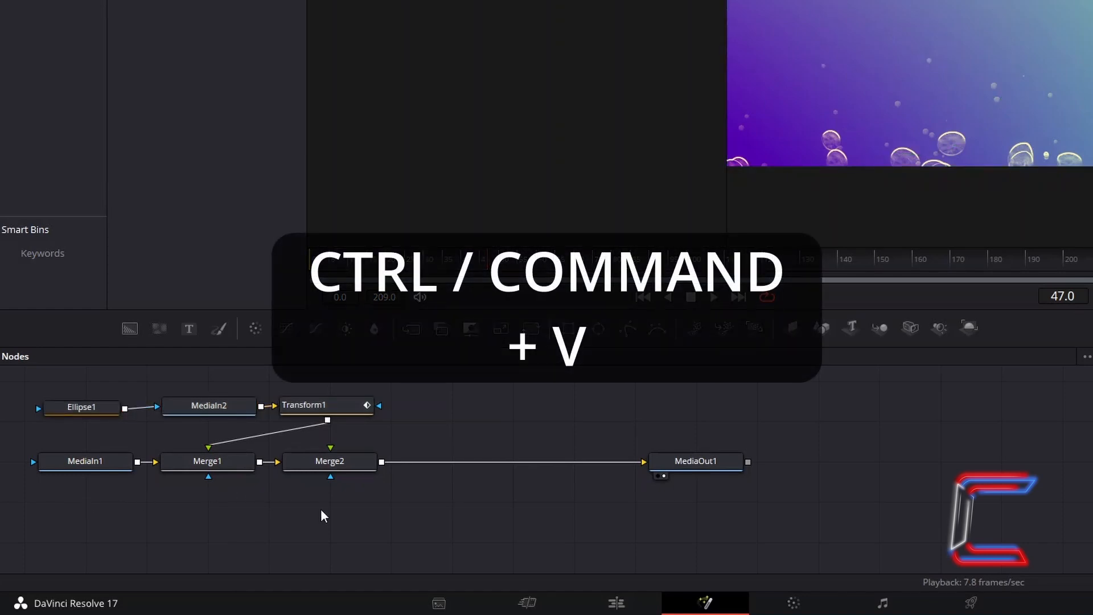
pyautogui.press('ctrl+v')
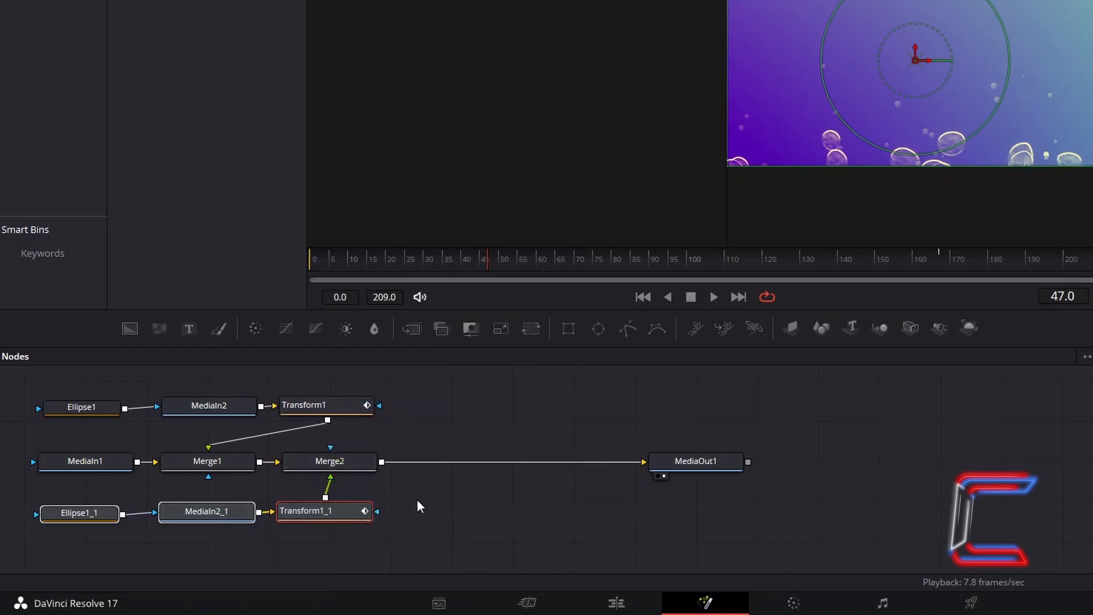
pyautogui.click(206, 511)
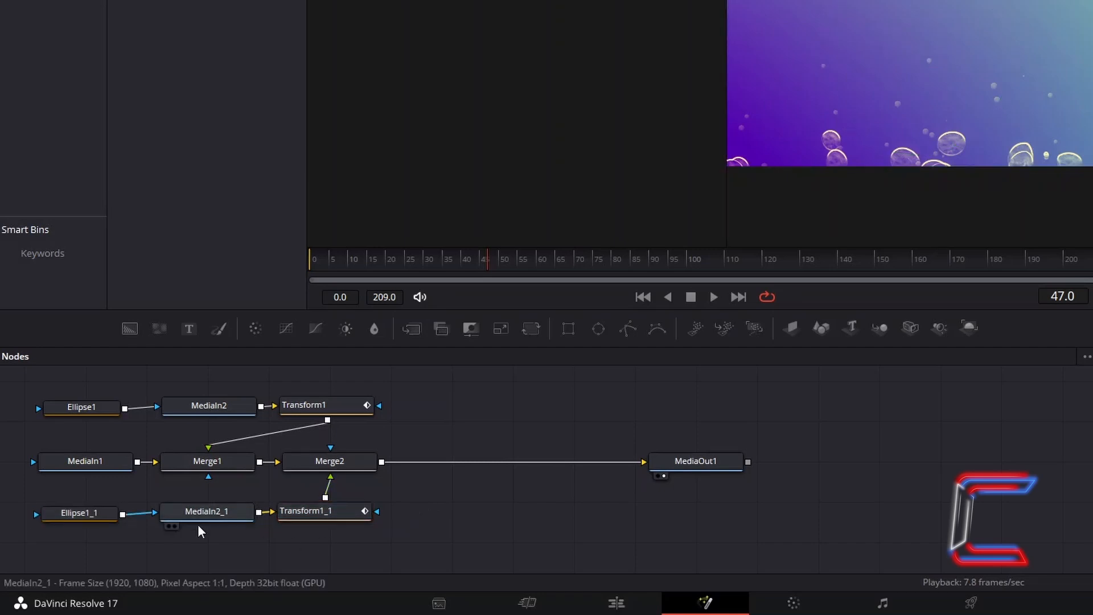
pyautogui.moveTo(98, 519)
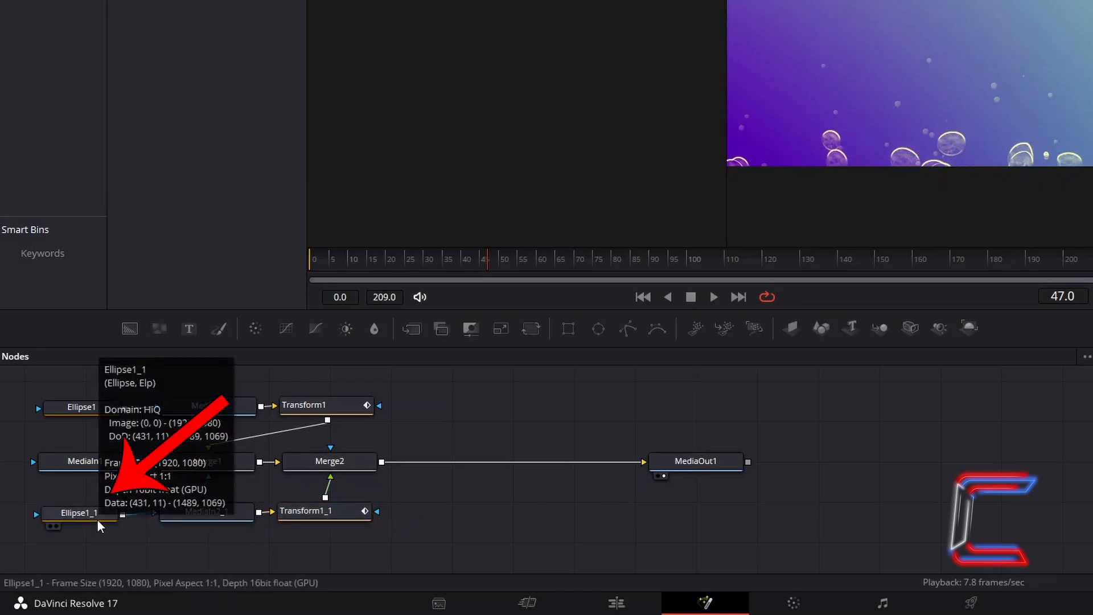
# Set the copied Ellipse1_1's Border Width to 0.025
pyautogui.click(78, 512)
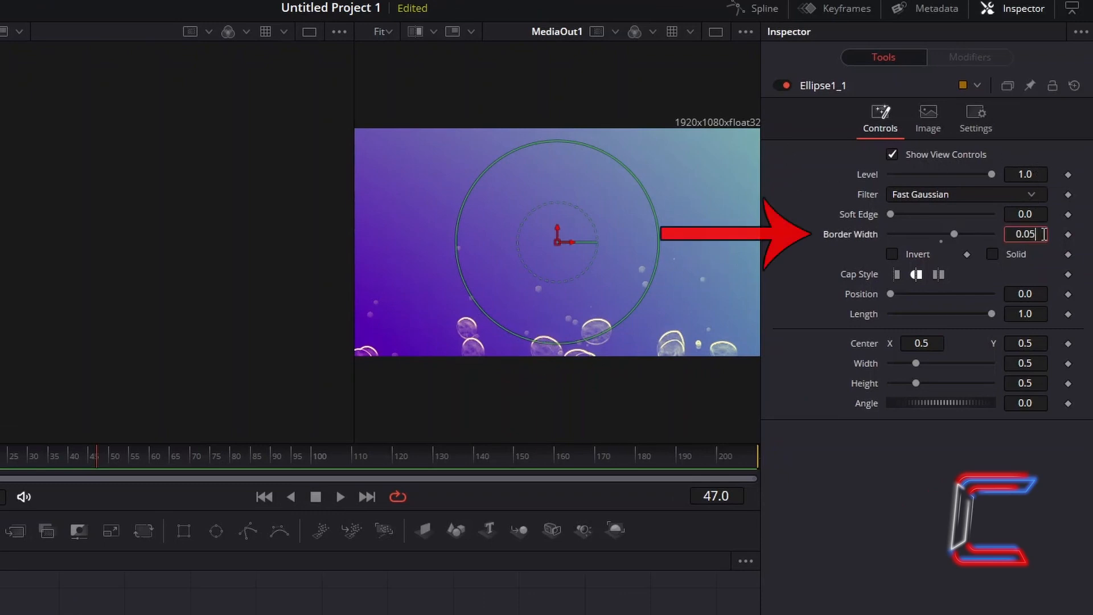
pyautogui.write('0.025')
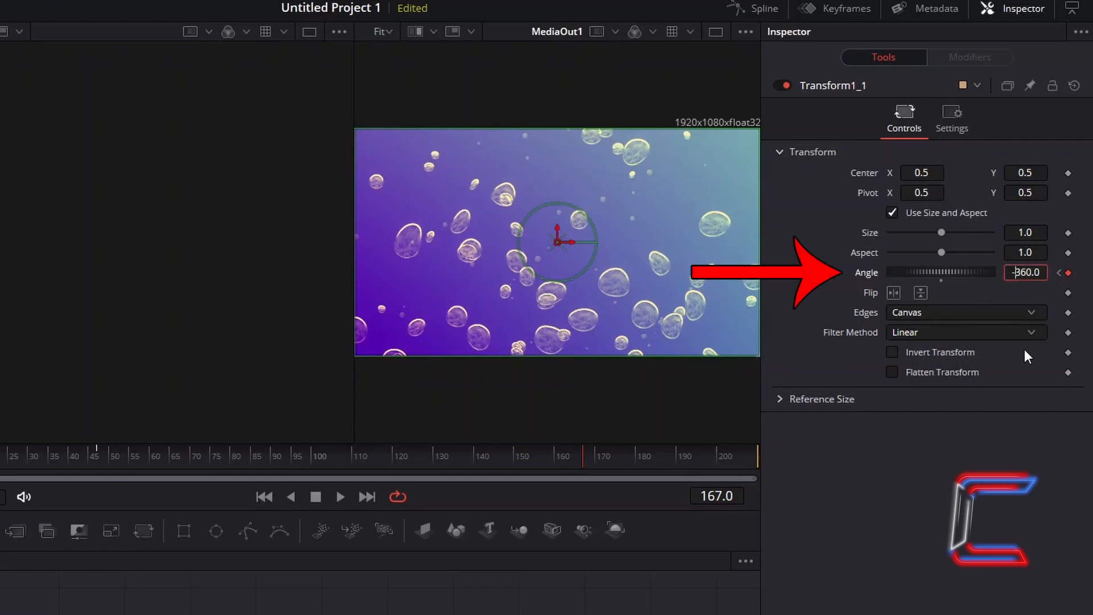
# Commit Transform1_1's angle keyframe at -360 on frame 167 so it spins opposite
pyautogui.click(921, 172)
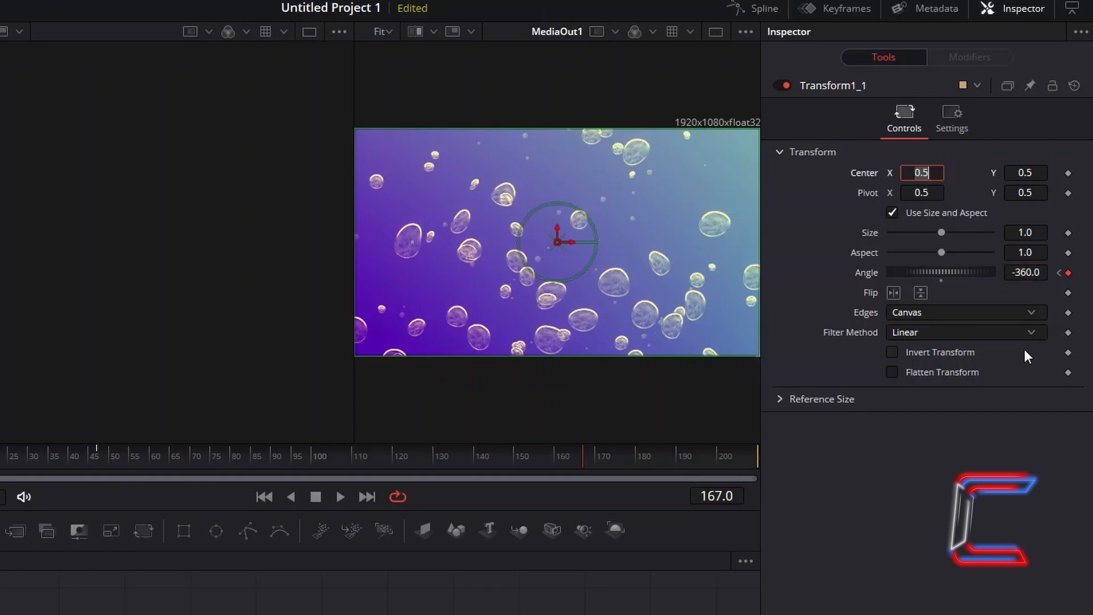